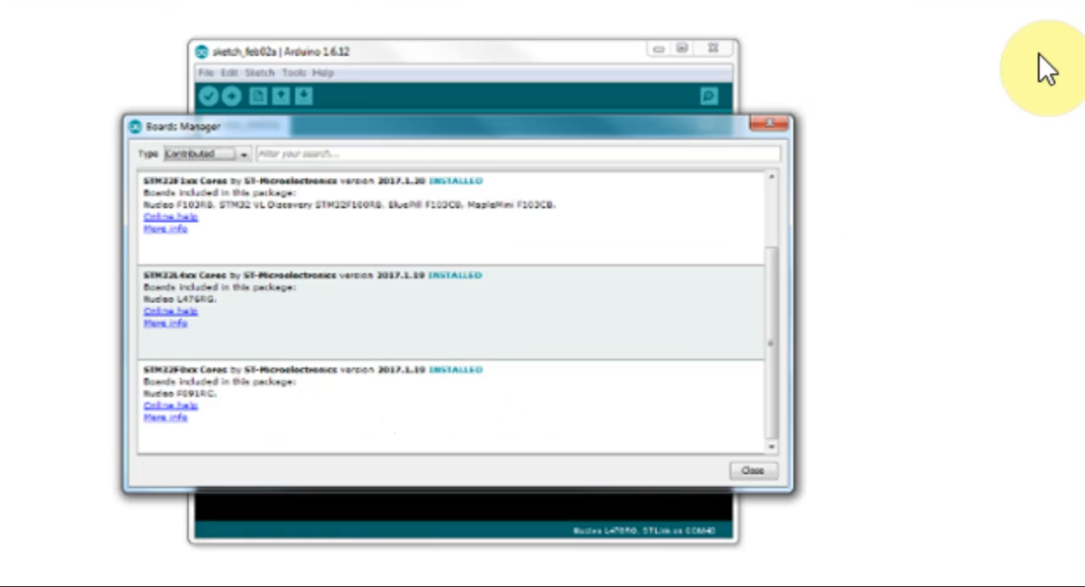
pyautogui.moveTo(1052, 68)
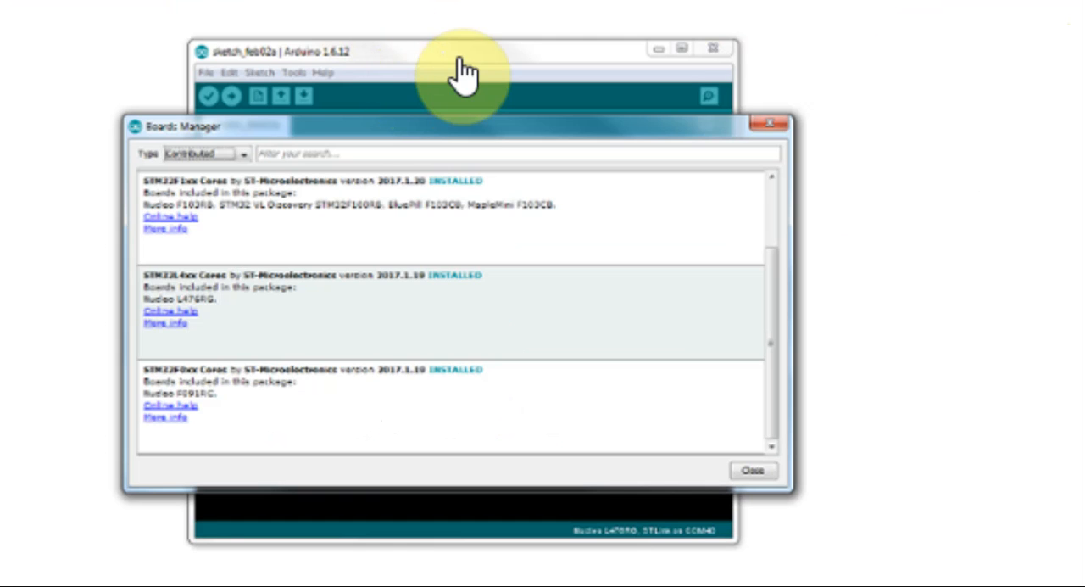
pyautogui.moveTo(913, 22)
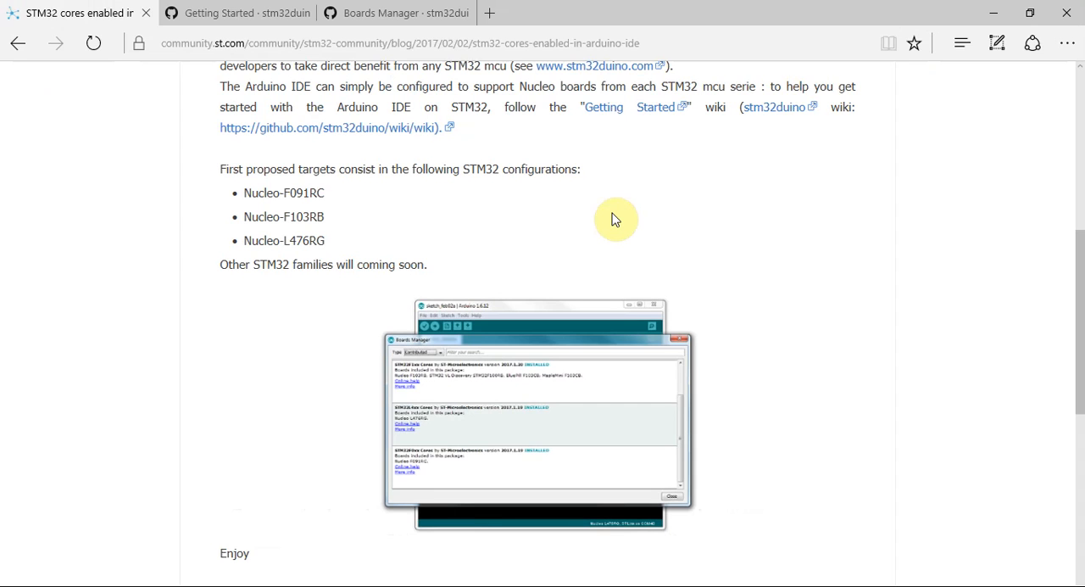
pyautogui.moveTo(619, 205)
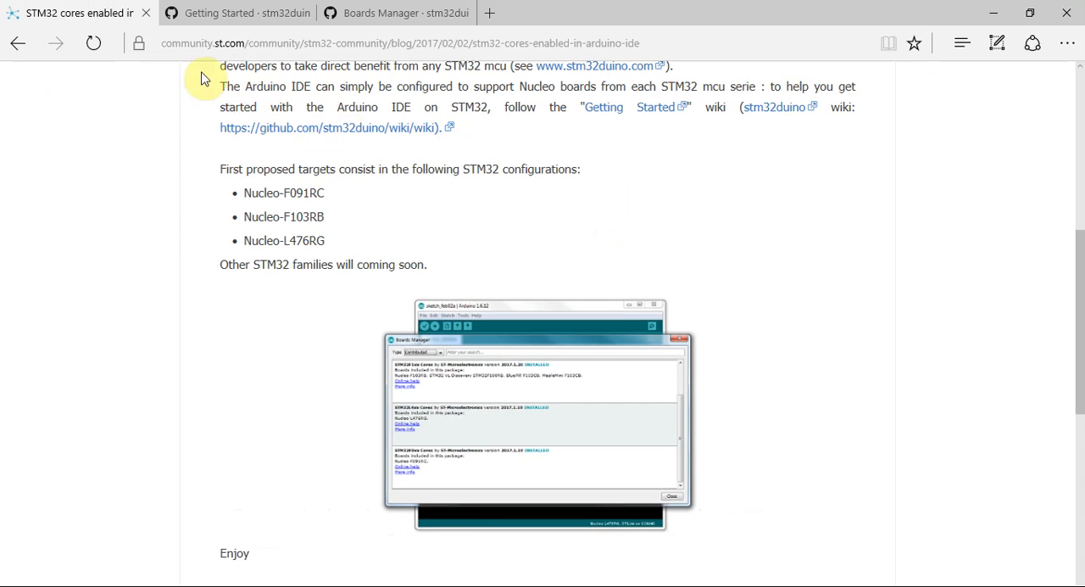
pyautogui.moveTo(787, 166)
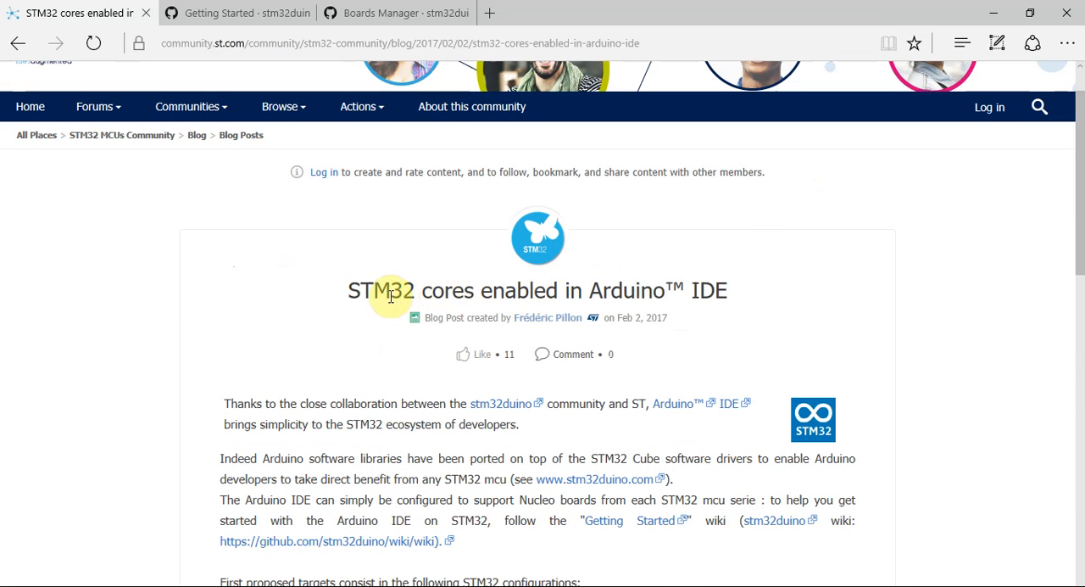
pyautogui.moveTo(760, 297)
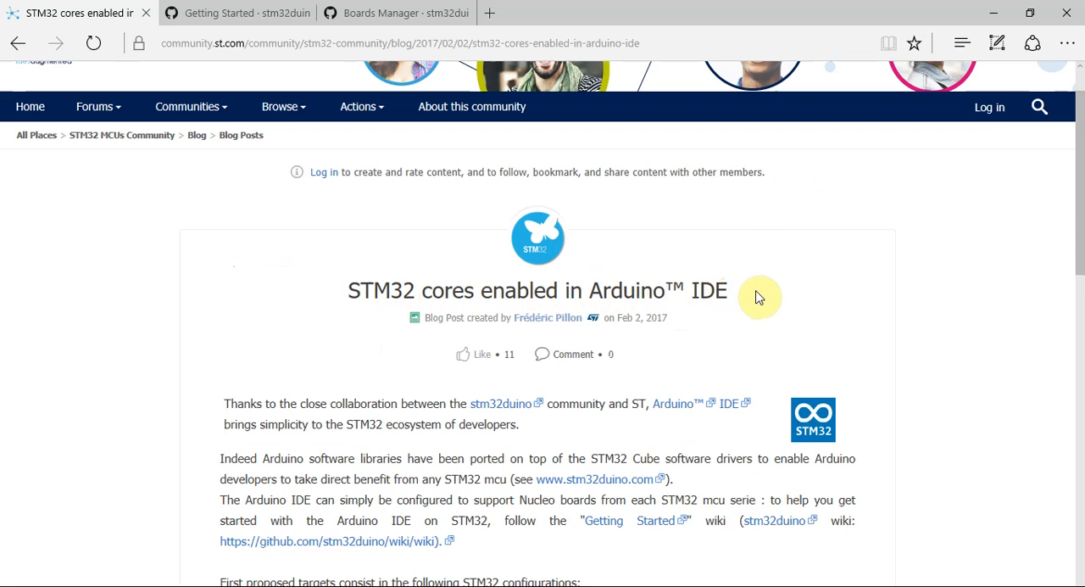
# Skim the STM32 cores blog post and switch to the stm32duino Getting Started wiki page.
pyautogui.scroll(-3)
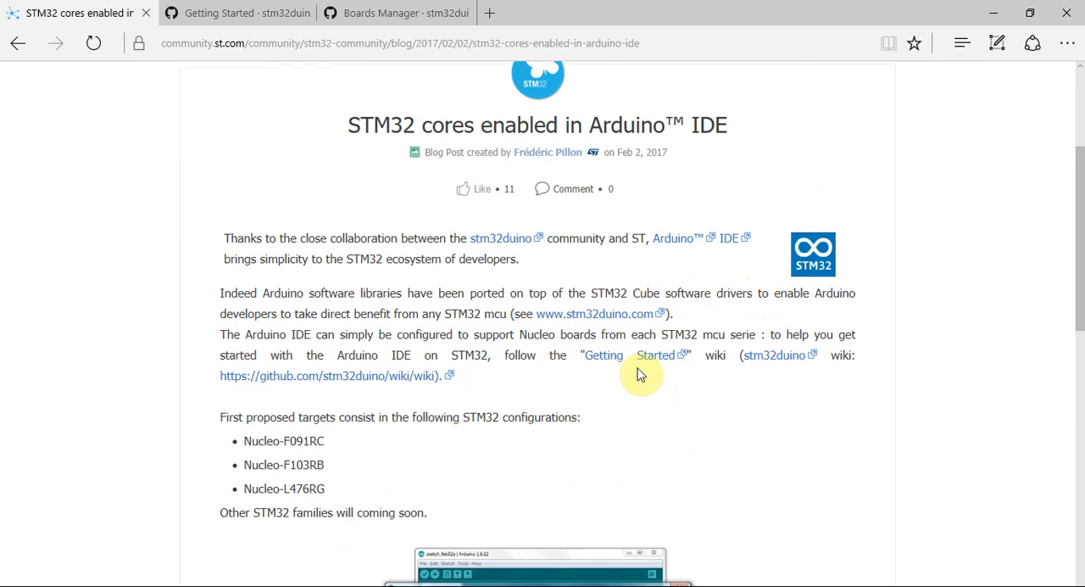
pyautogui.moveTo(315, 119)
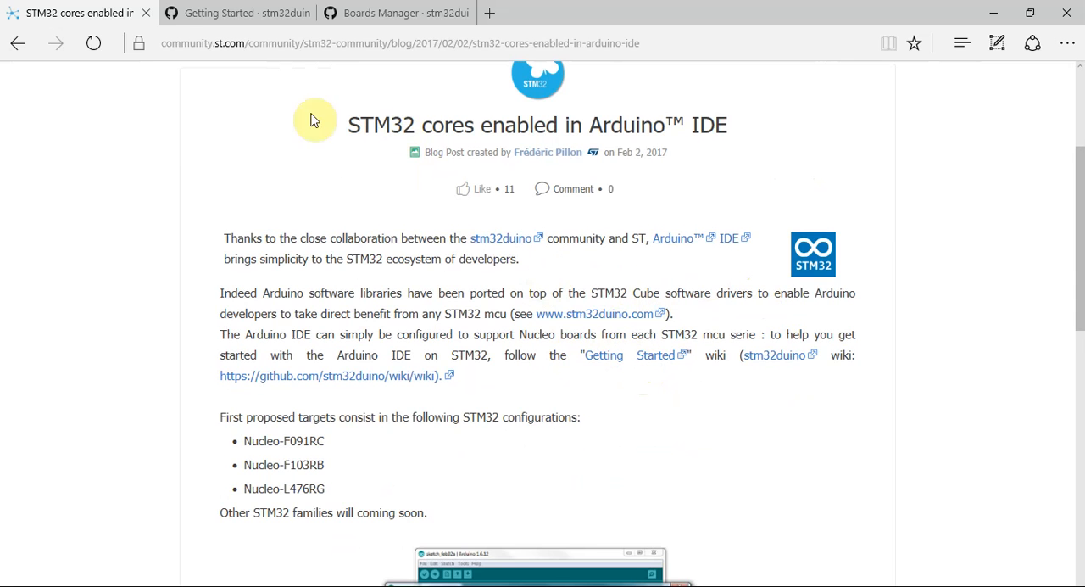
pyautogui.click(234, 13)
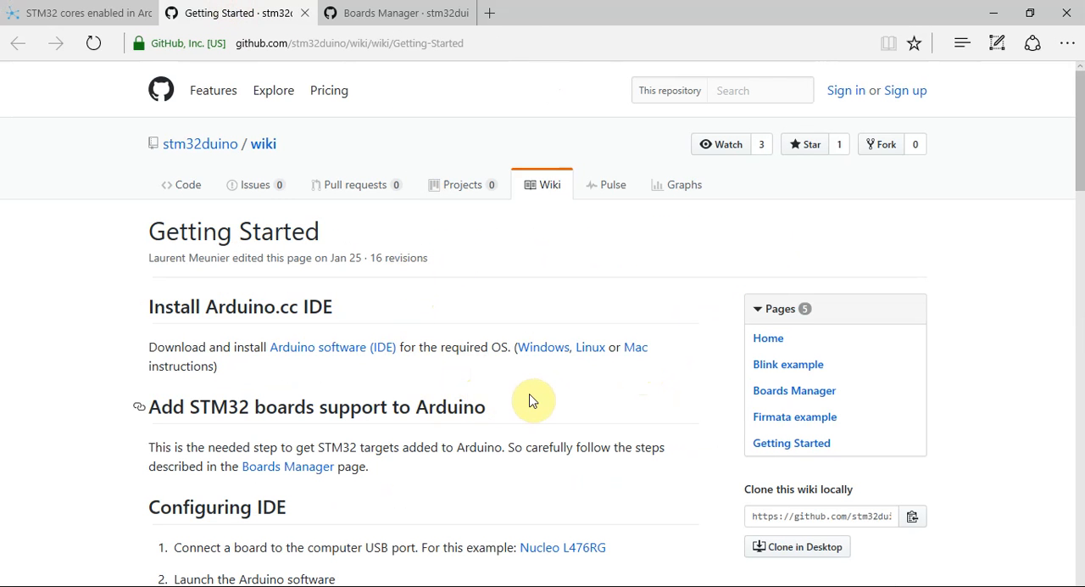
pyautogui.scroll(-3)
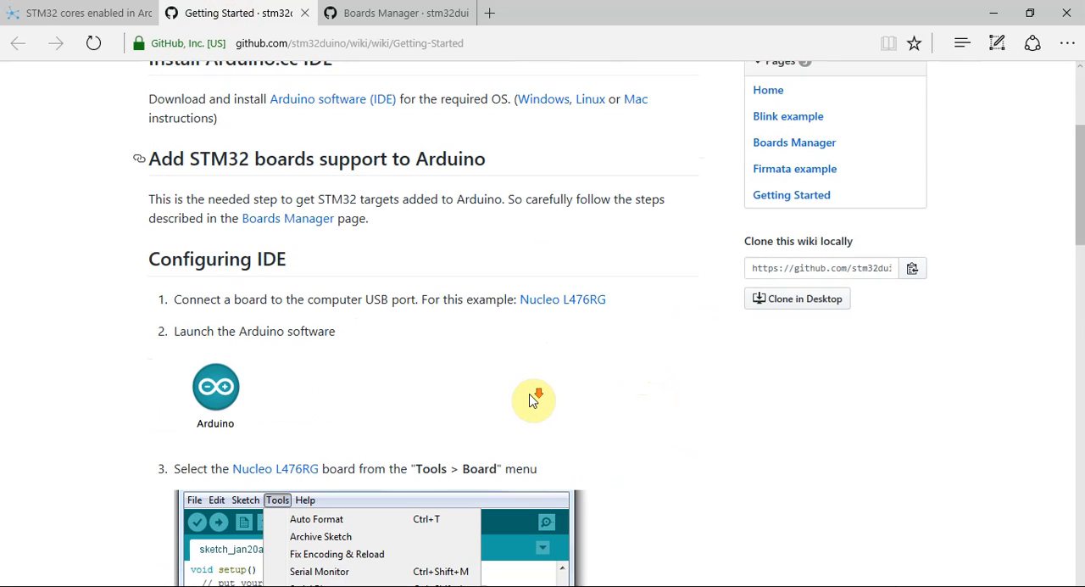
pyautogui.moveTo(522, 375)
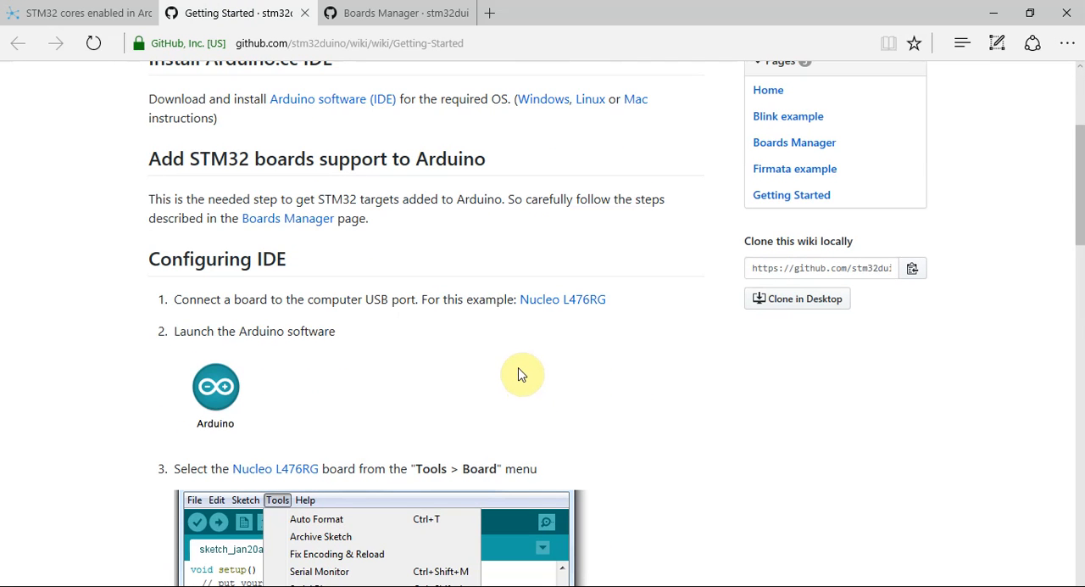
pyautogui.moveTo(522, 373)
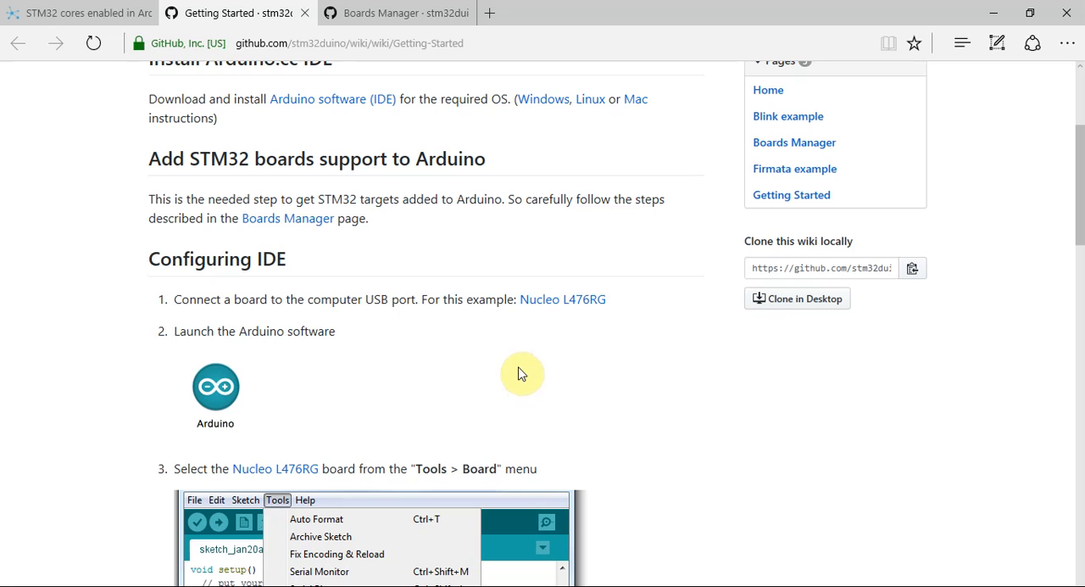
pyautogui.moveTo(458, 346)
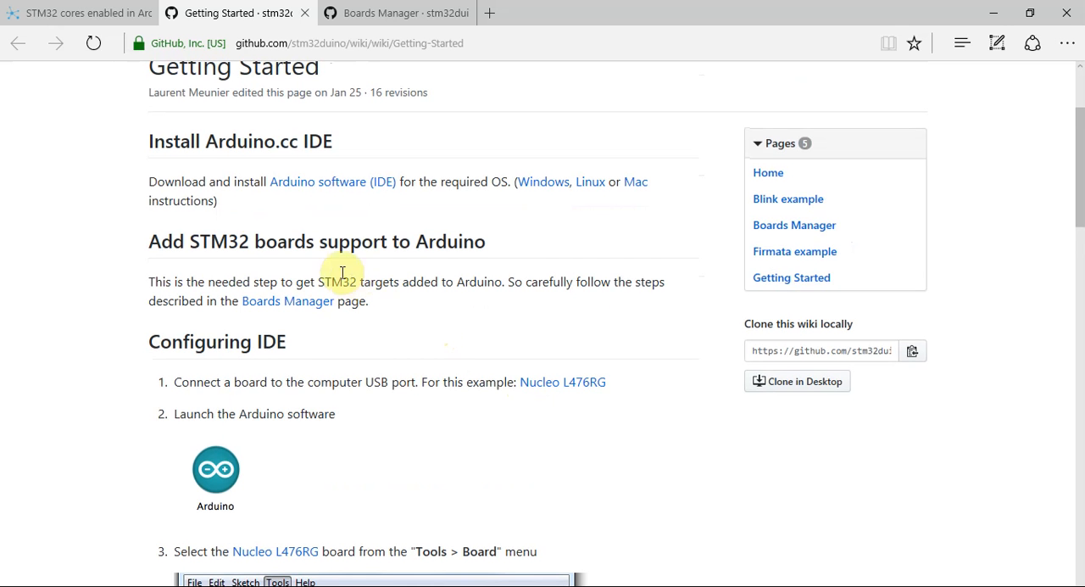
pyautogui.moveTo(700, 532)
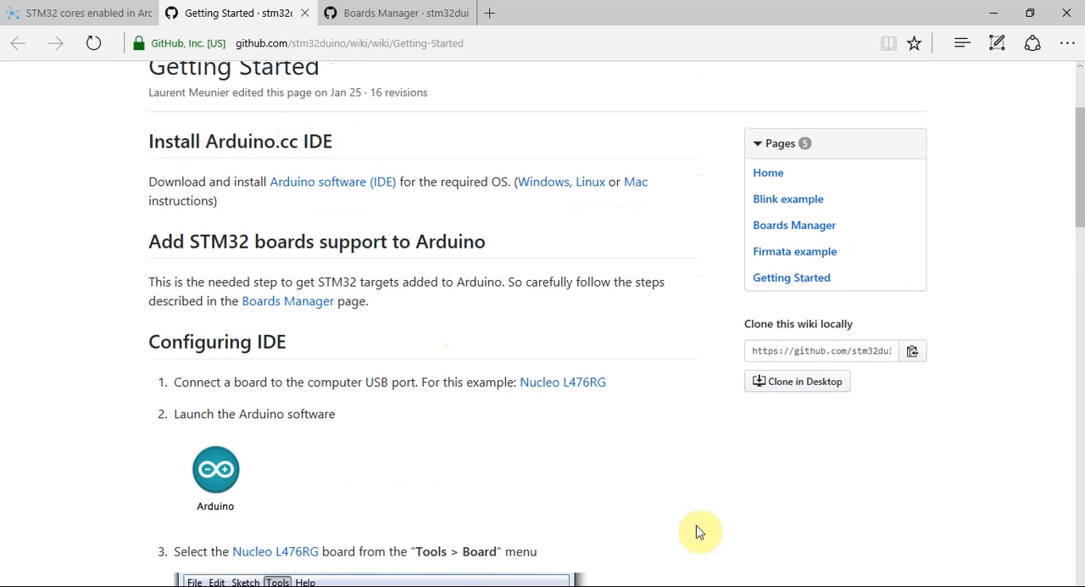
pyautogui.moveTo(356, 234)
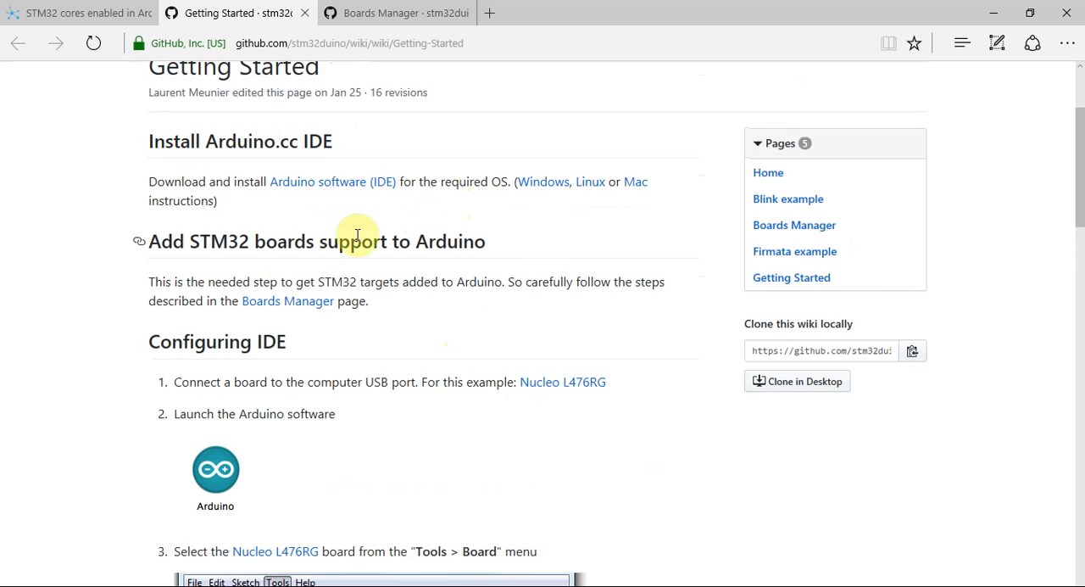
pyautogui.moveTo(444, 261)
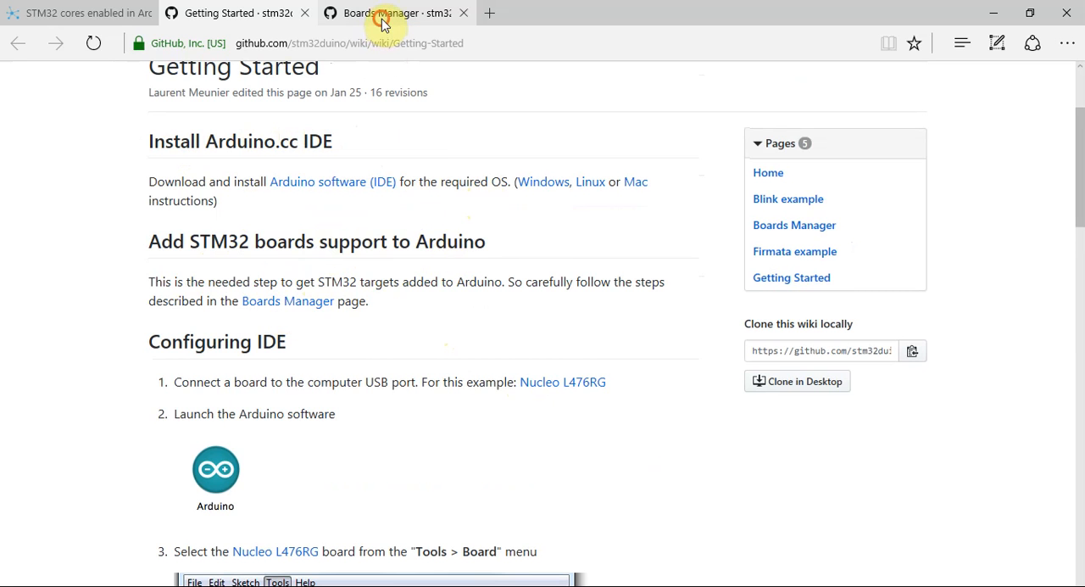
# Switch to the Boards Manager wiki page and bring up the BoardManagerFiles link's context menu.
pyautogui.click(387, 14)
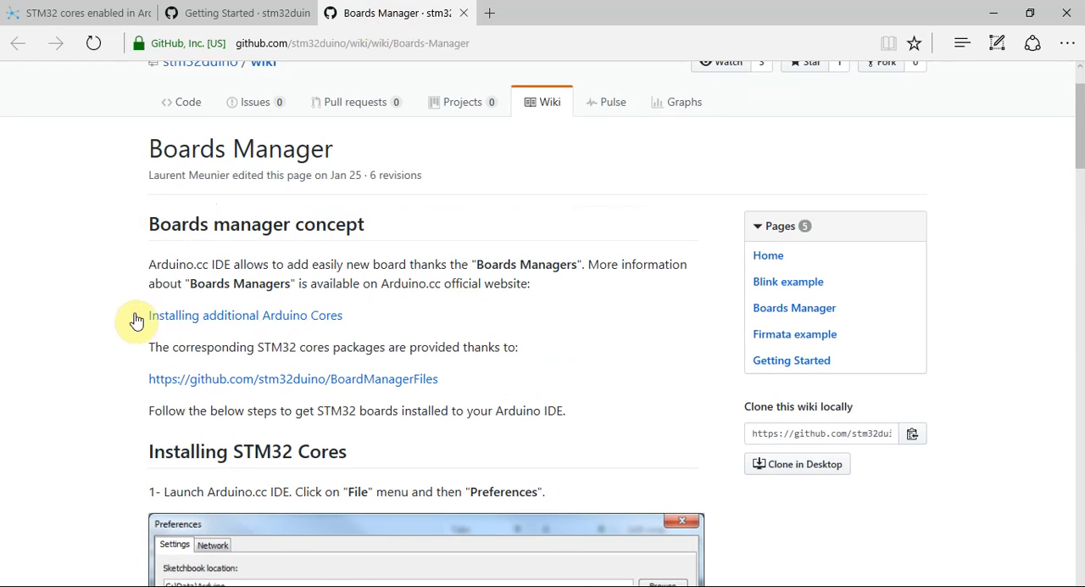
pyautogui.scroll(-3)
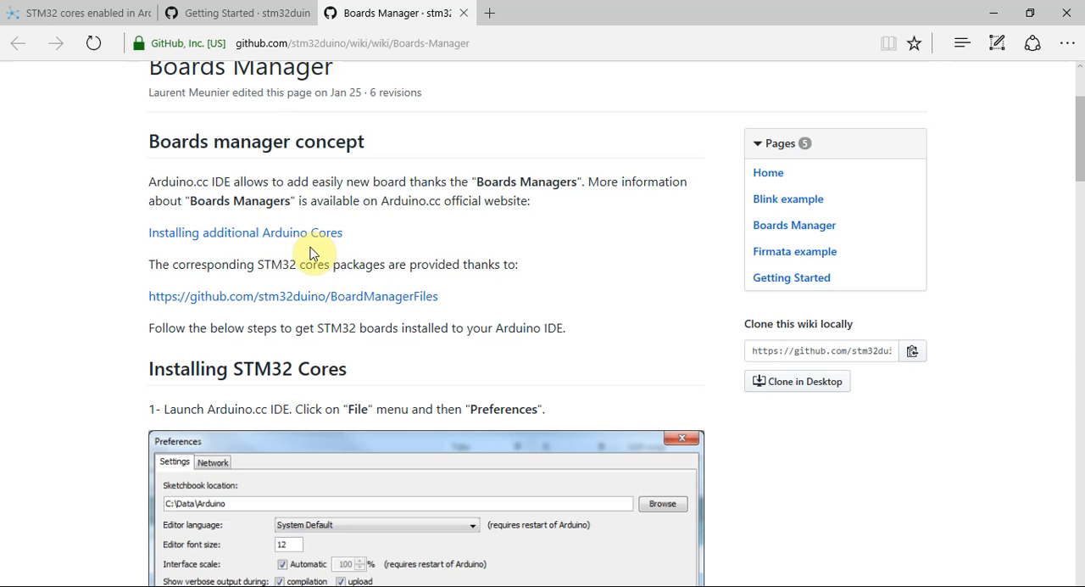
pyautogui.moveTo(400, 283)
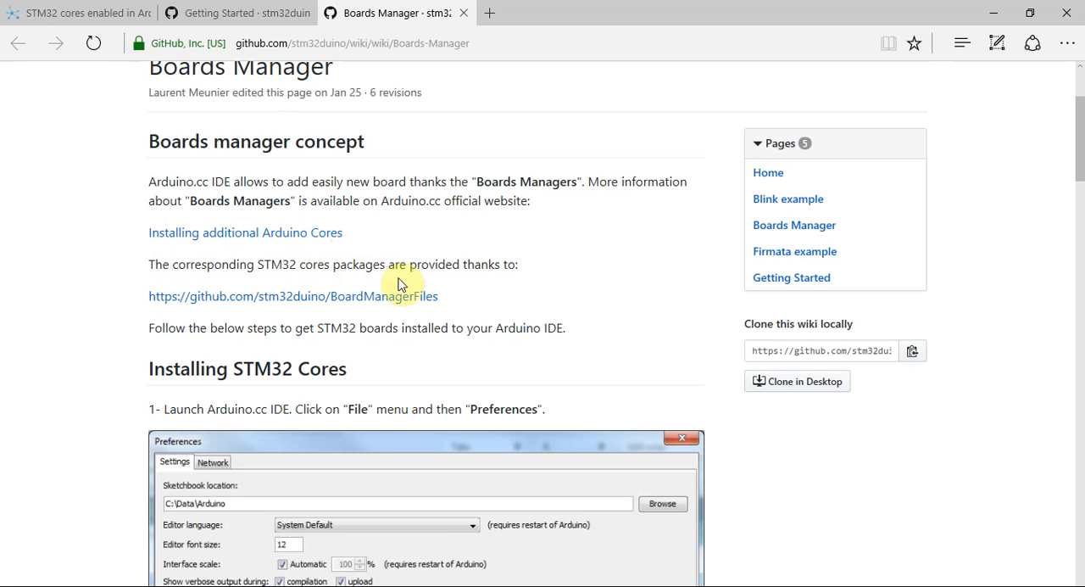
pyautogui.rightClick(292, 295)
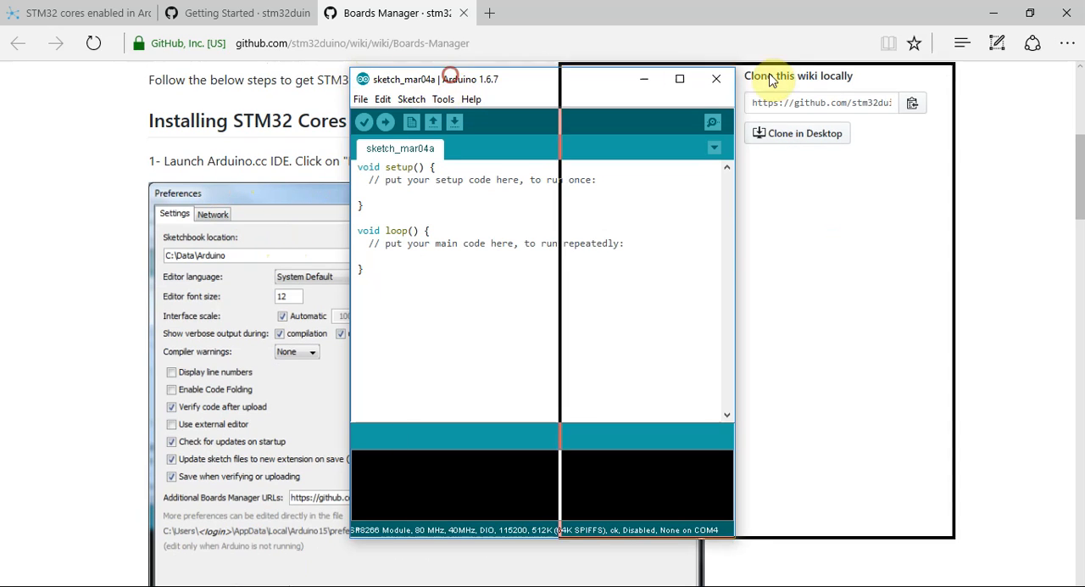
# Add the stm32duino BoardManagerFiles URL in Preferences, confirm it, then revisit Preferences to check.
pyautogui.click(630, 92)
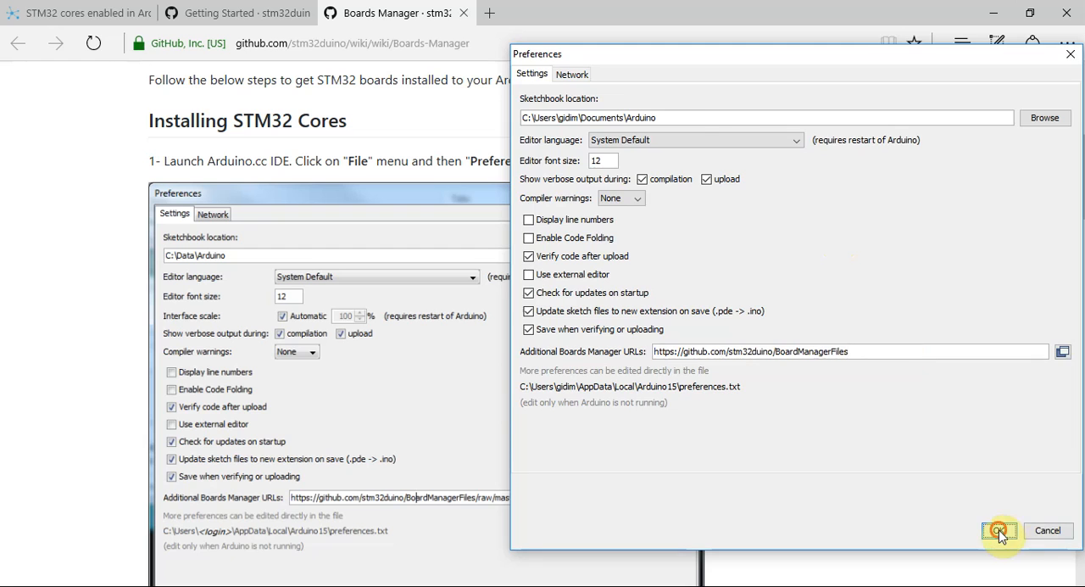
pyautogui.click(999, 529)
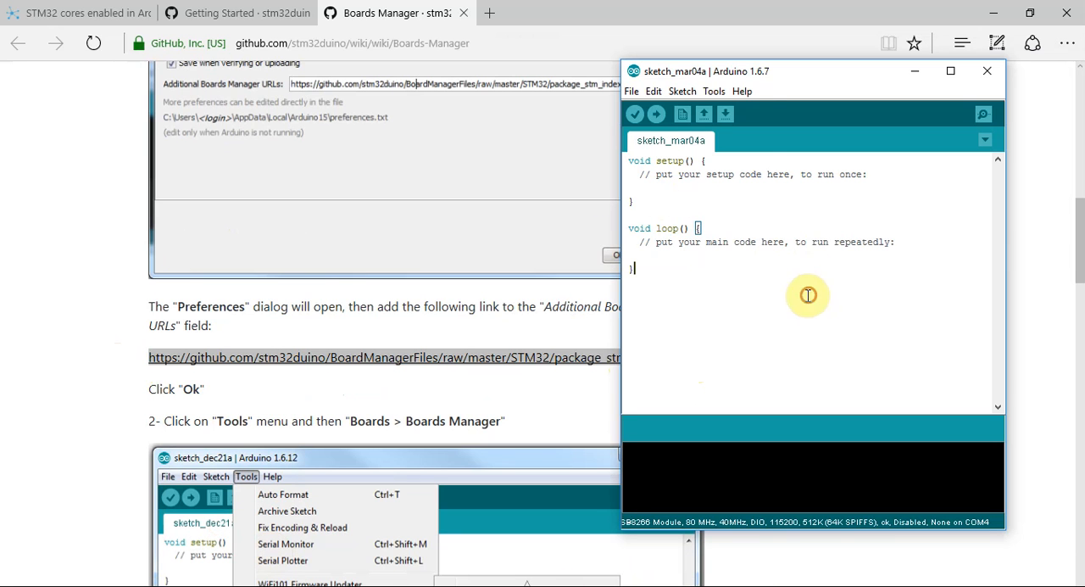
pyautogui.click(631, 91)
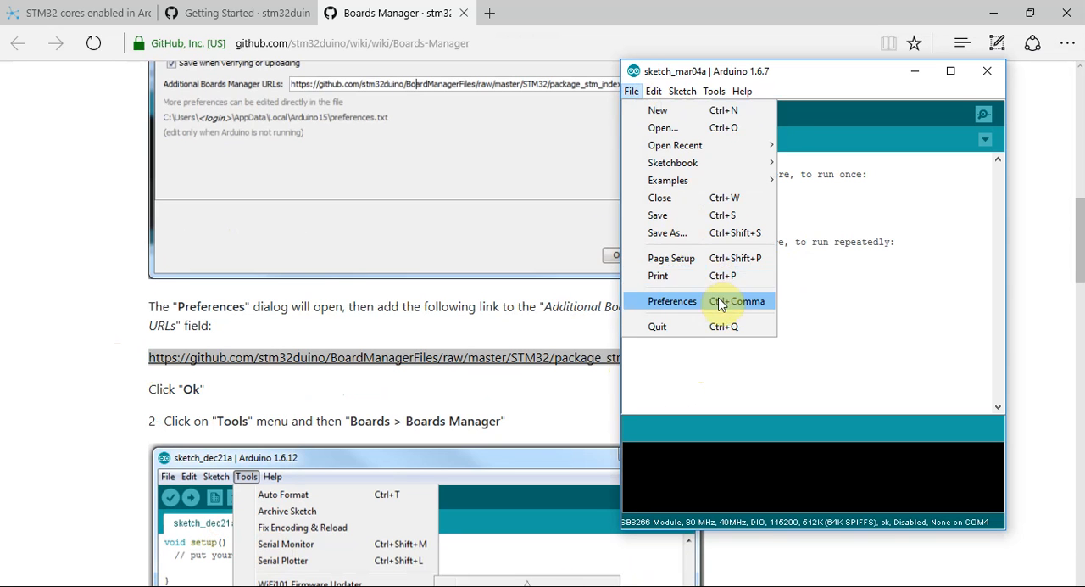
pyautogui.click(672, 300)
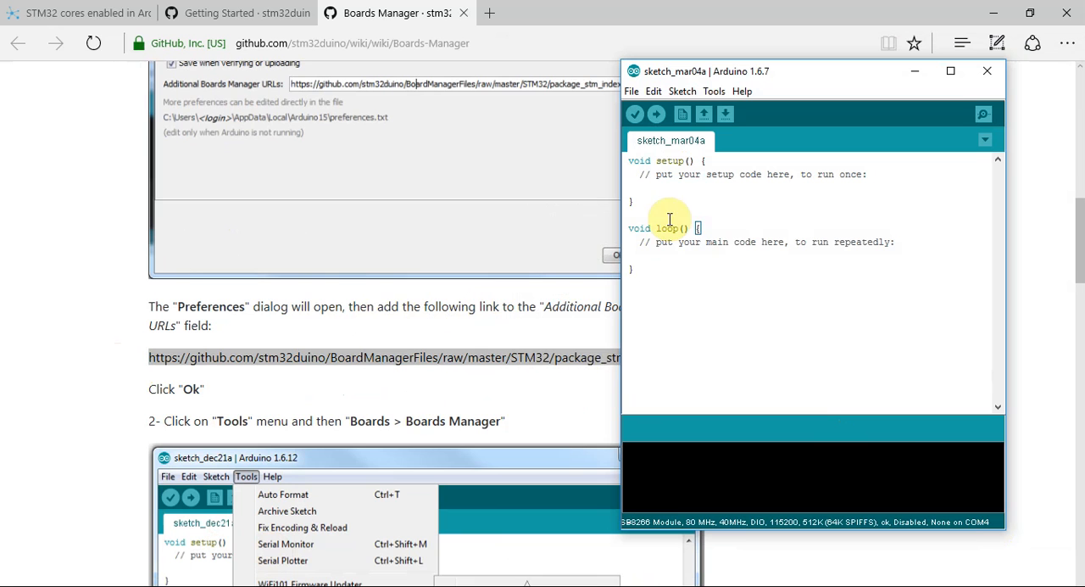
# In Boards Manager's contributed cores, pick STM32L4xx Cores by ST-Microelectronics version 2017.1.19 to install.
pyautogui.click(714, 92)
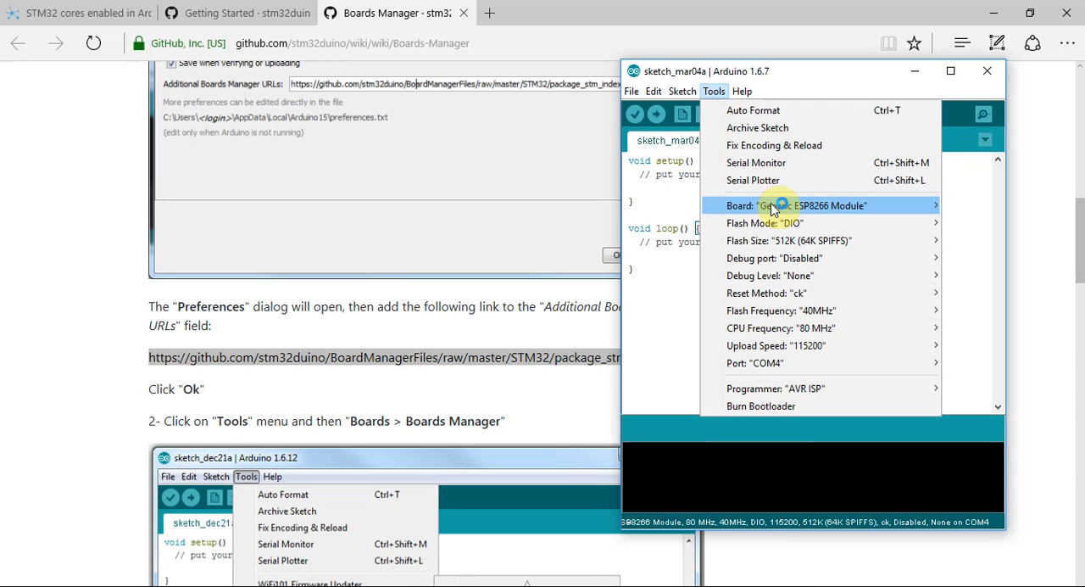
pyautogui.click(772, 205)
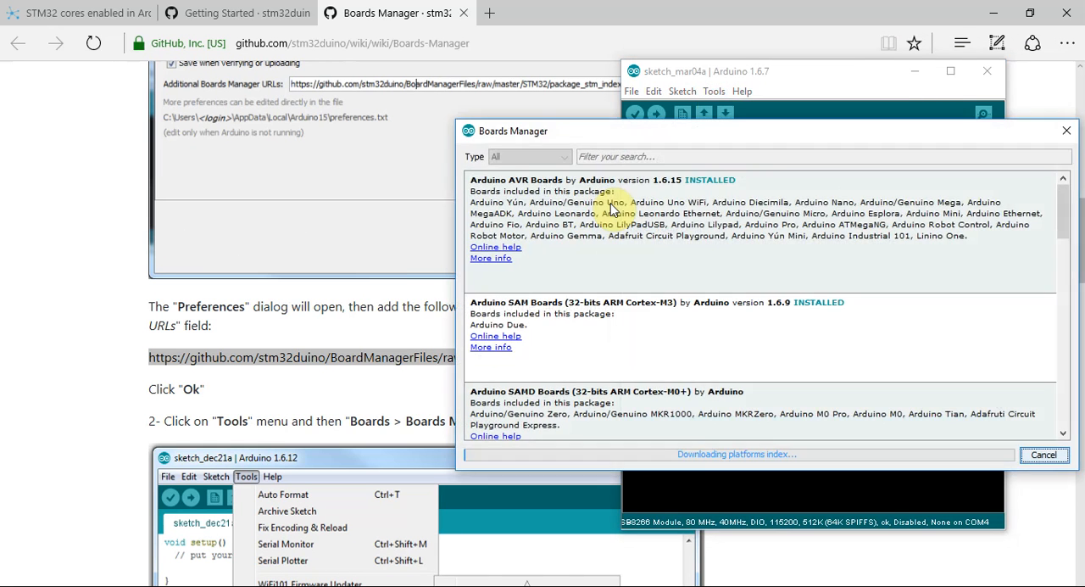
pyautogui.scroll(-3)
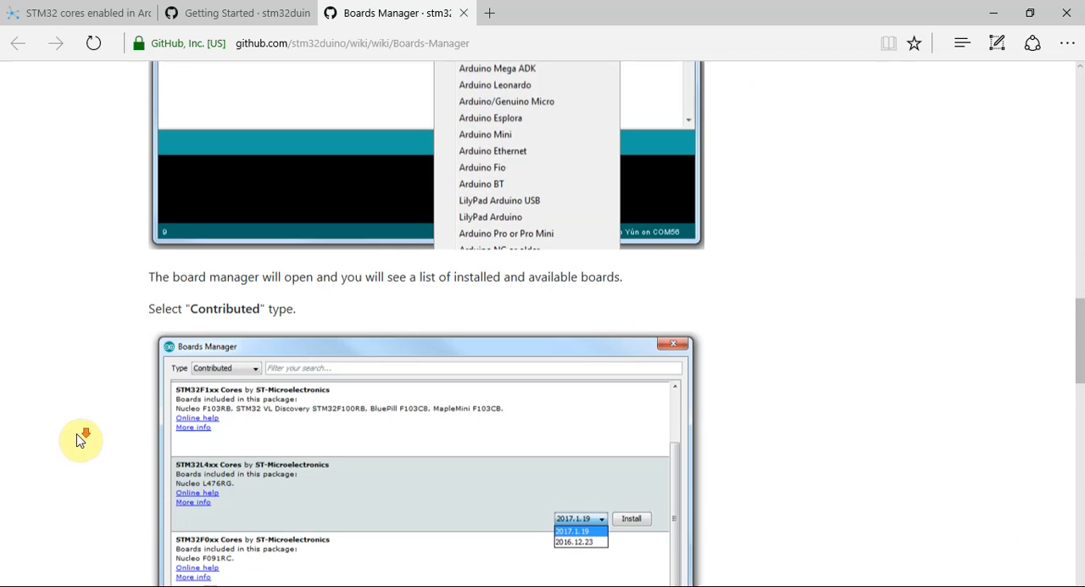
pyautogui.scroll(-3)
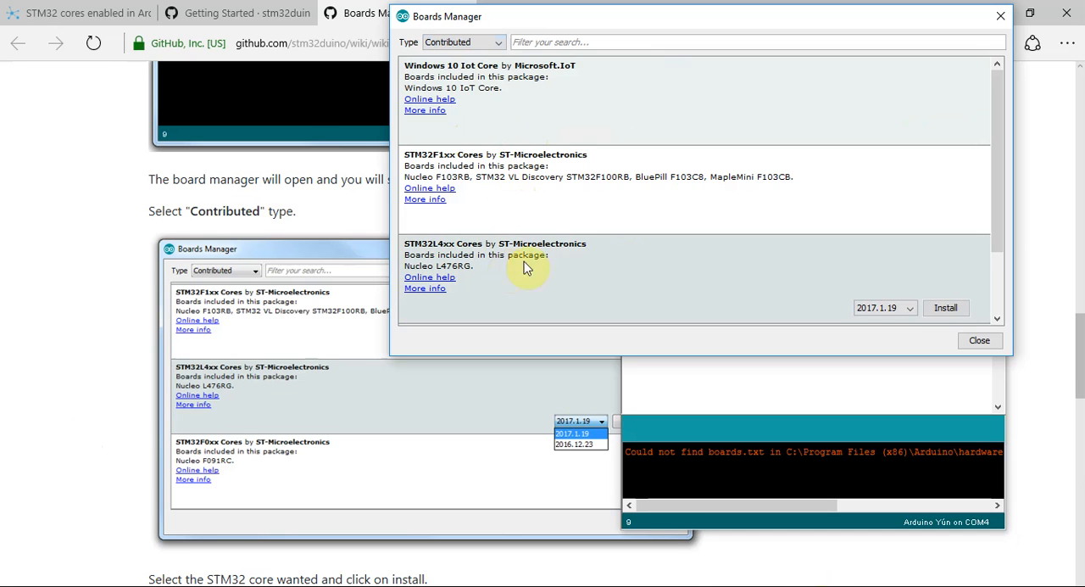
pyautogui.scroll(-3)
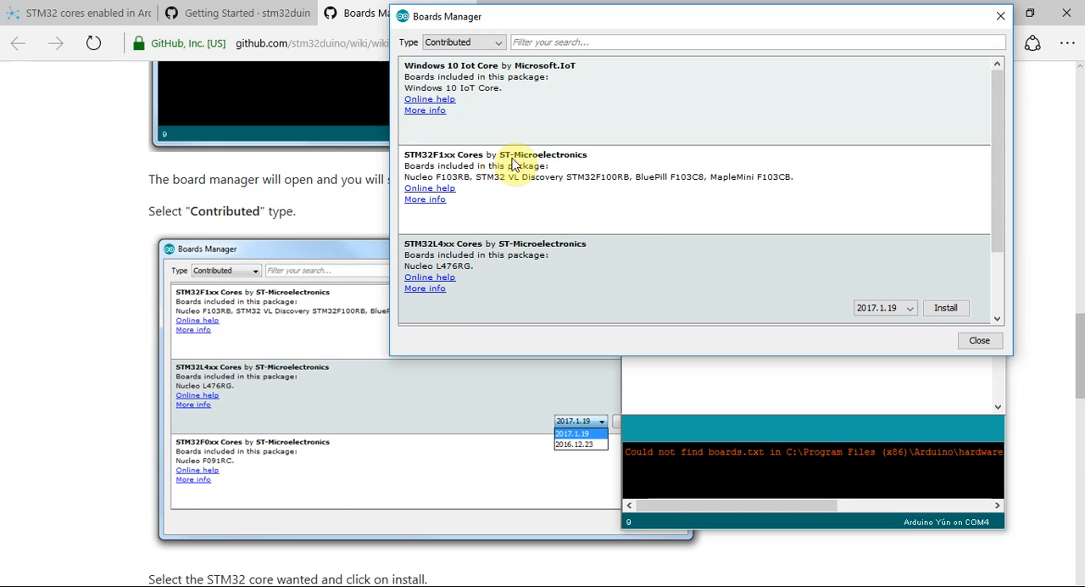
pyautogui.click(947, 307)
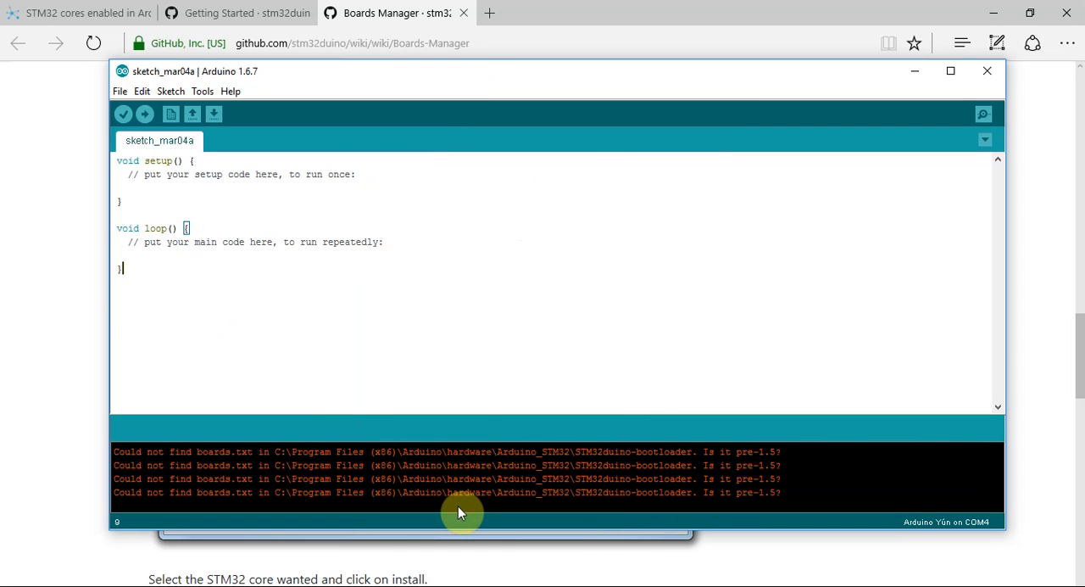
pyautogui.moveTo(392, 185)
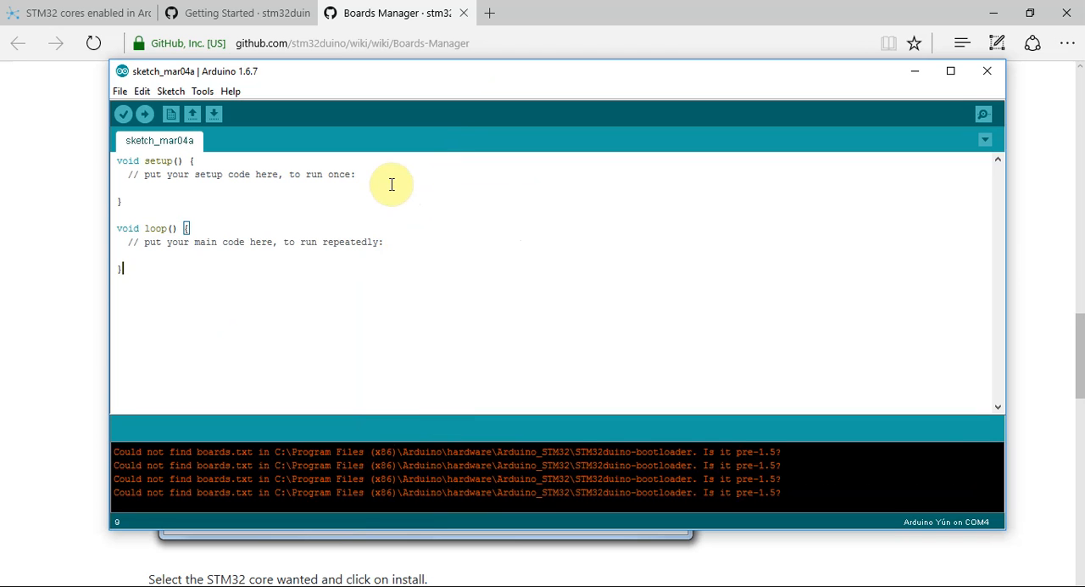
# Reopen Boards Manager via Tools and verify the STM32L4xx Cores entry shows INSTALLED.
pyautogui.click(230, 91)
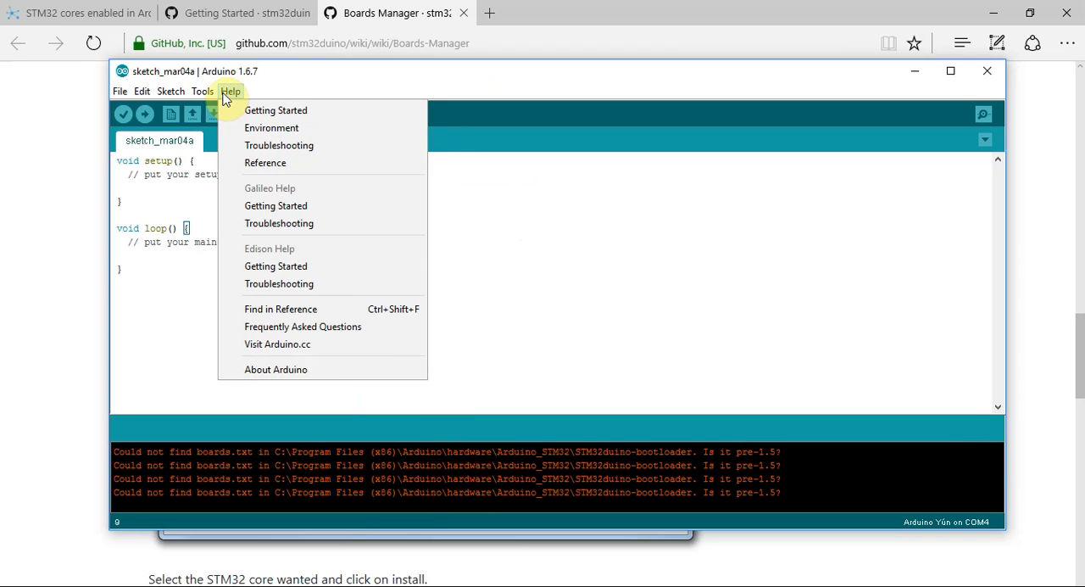
pyautogui.click(202, 91)
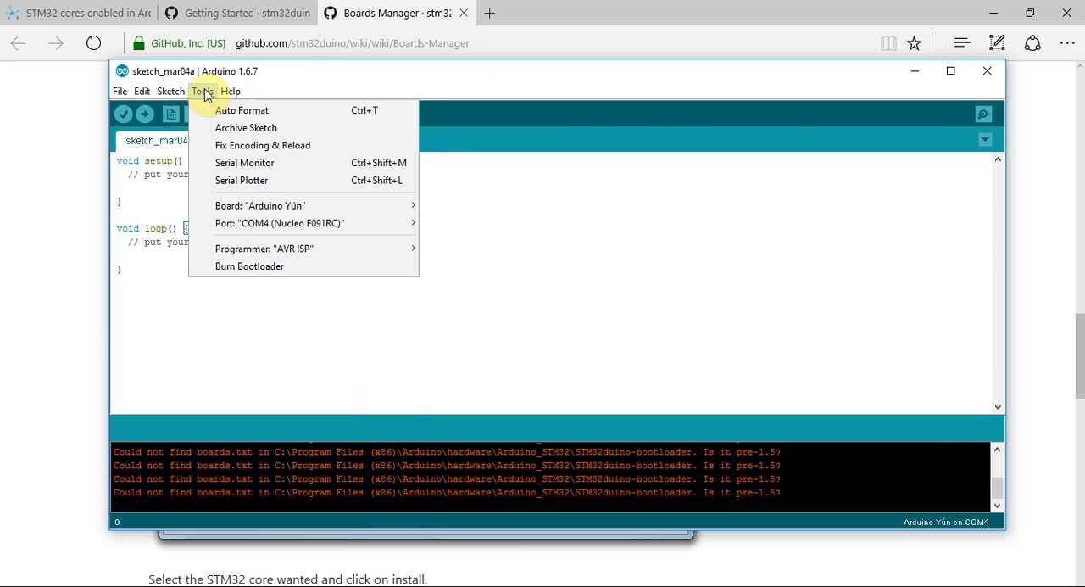
pyautogui.click(517, 187)
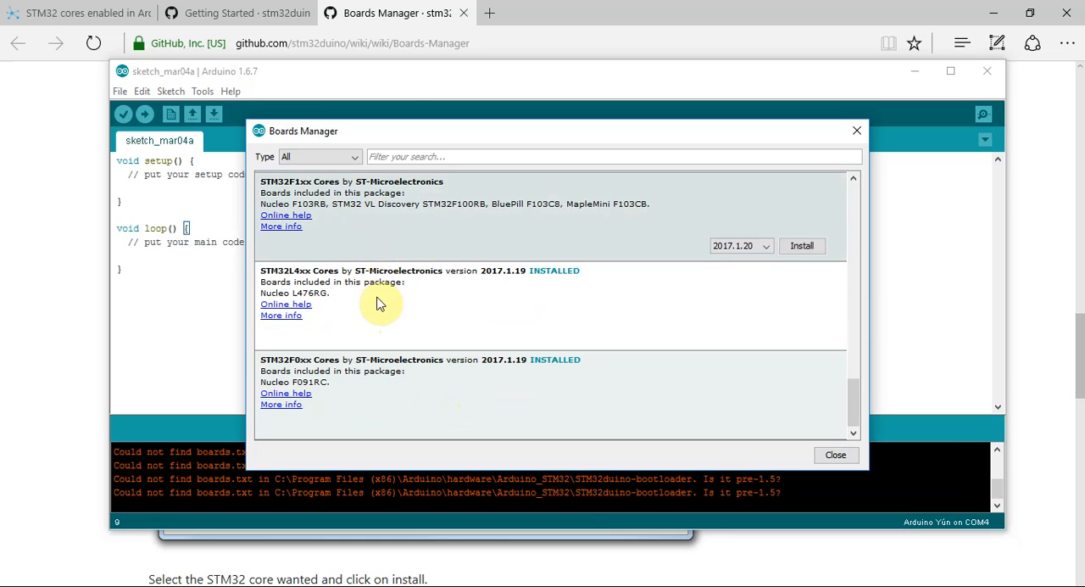
pyautogui.click(834, 454)
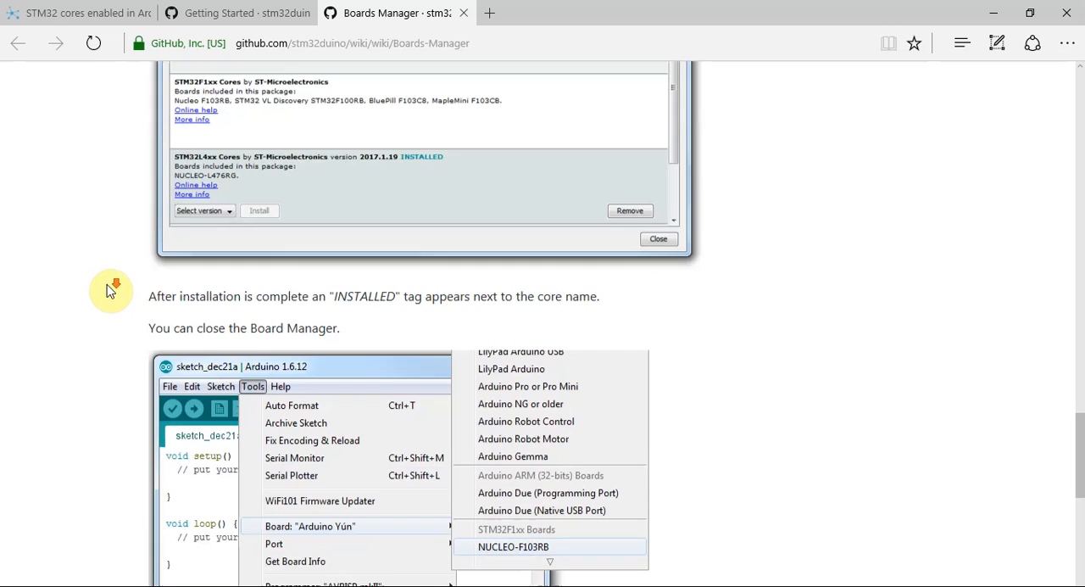
pyautogui.scroll(-3)
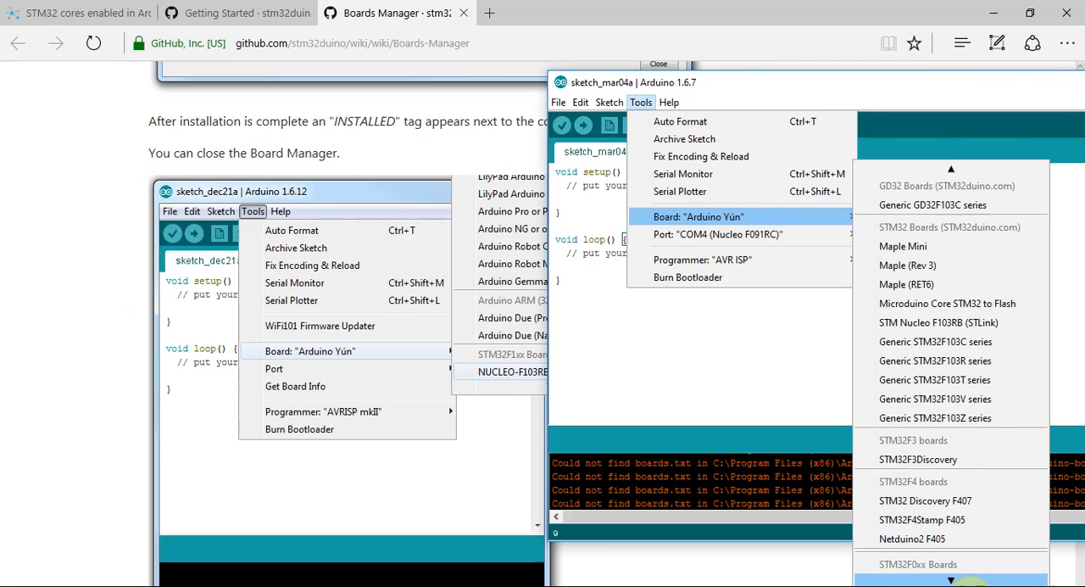
# Select Nucleo L476RG under STM32L4xx Boards as the target board.
pyautogui.scroll(-3)
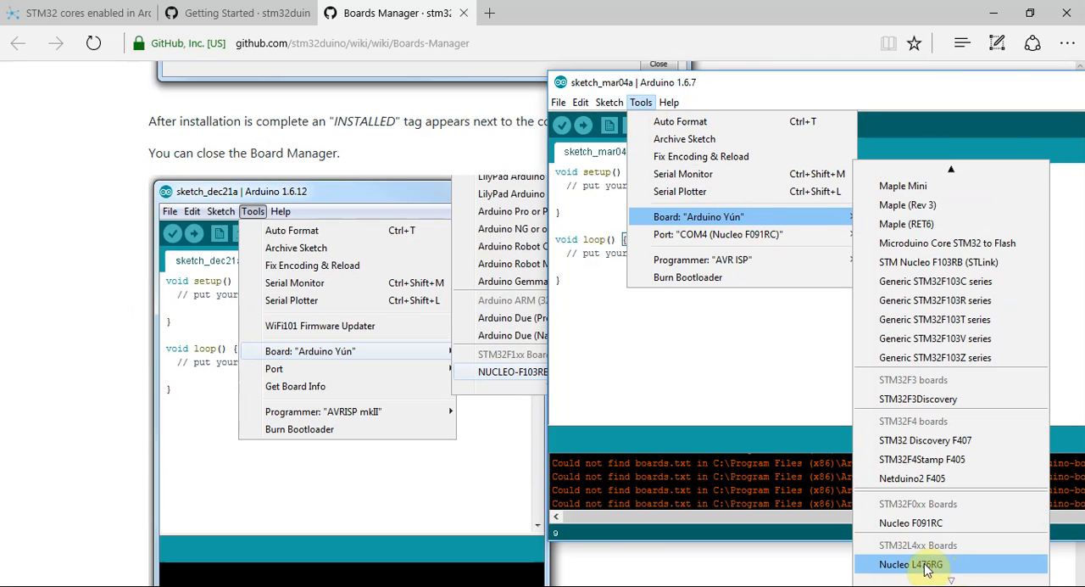
pyautogui.click(911, 563)
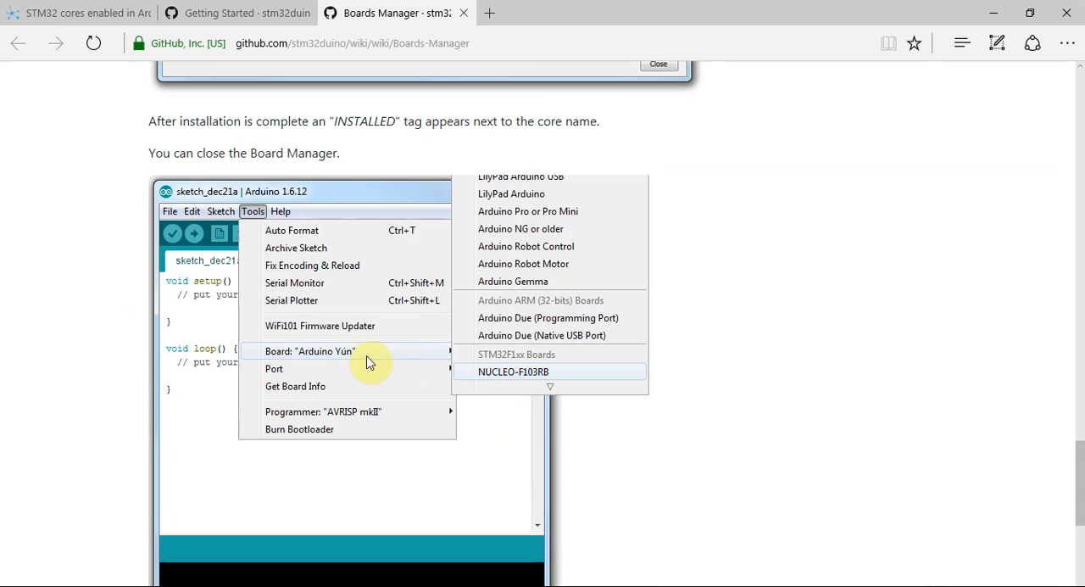
pyautogui.moveTo(314, 360)
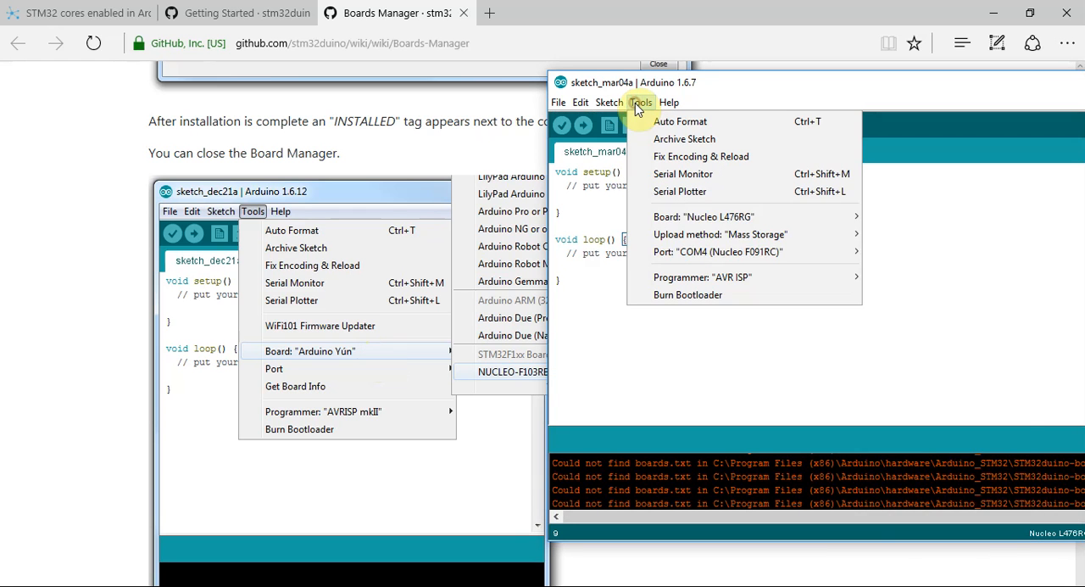
# Dismiss the Tools menu after confirming Nucleo L476RG with Mass Storage upload on COM4.
pyautogui.click(704, 217)
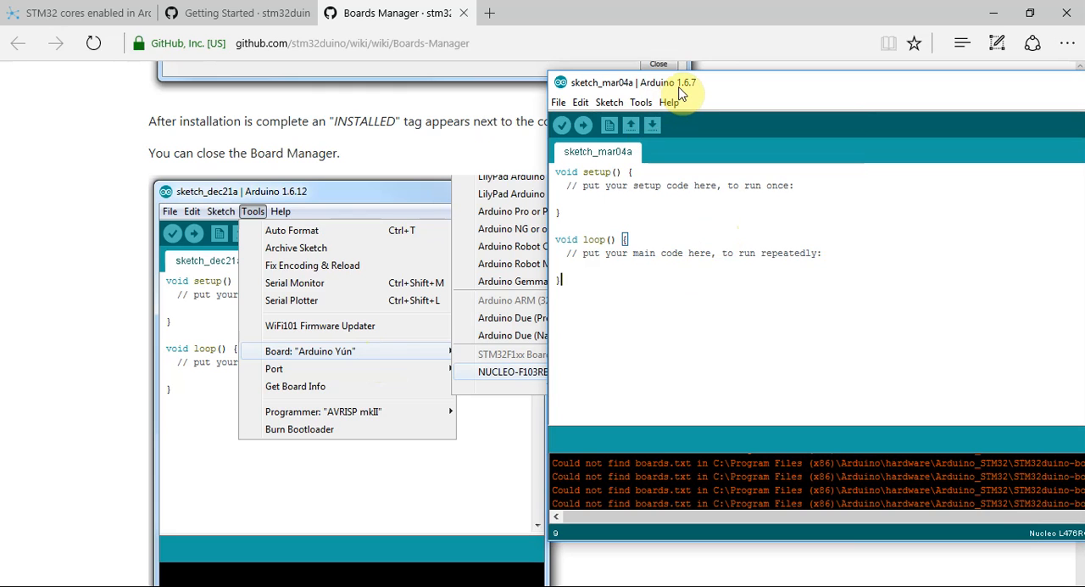
pyautogui.moveTo(695, 95)
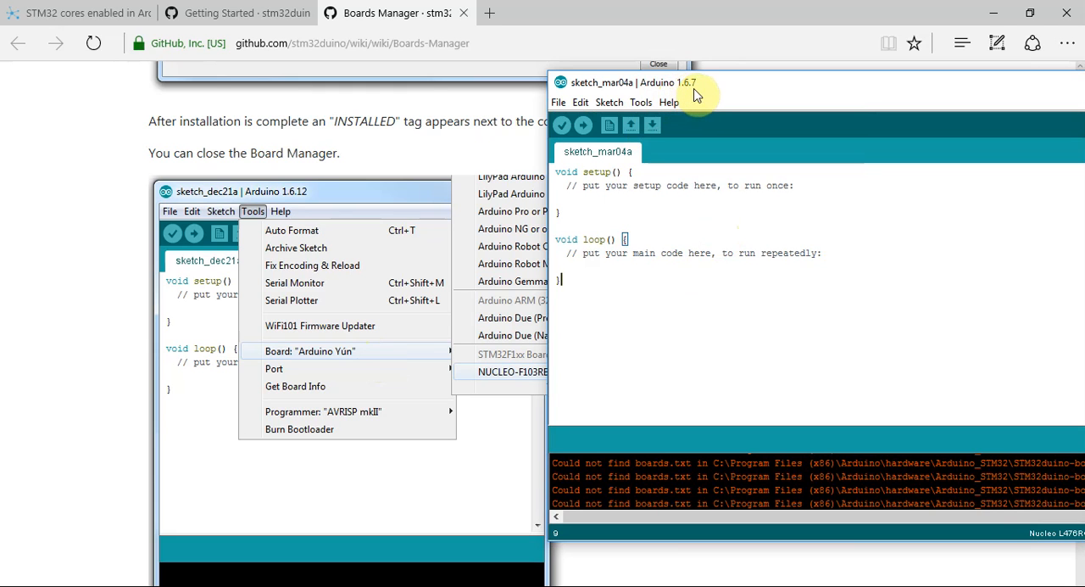
pyautogui.moveTo(288, 190)
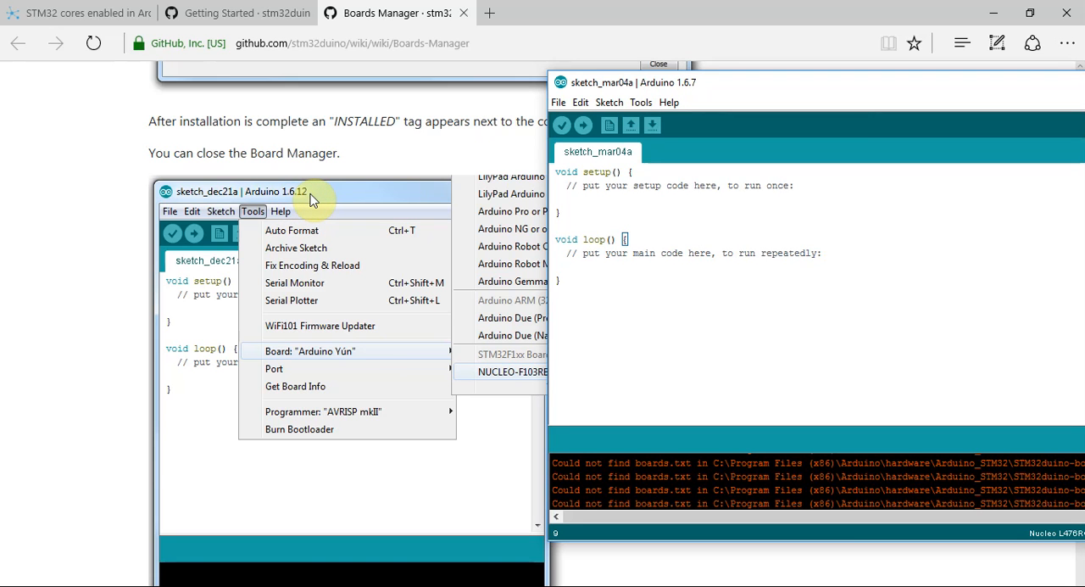
pyautogui.moveTo(315, 200)
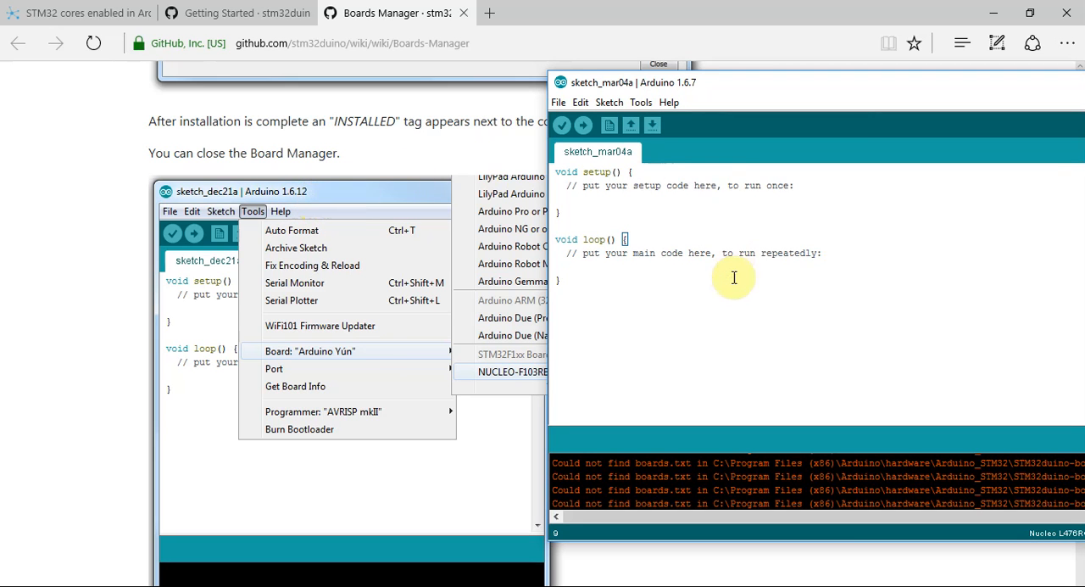
pyautogui.moveTo(717, 158)
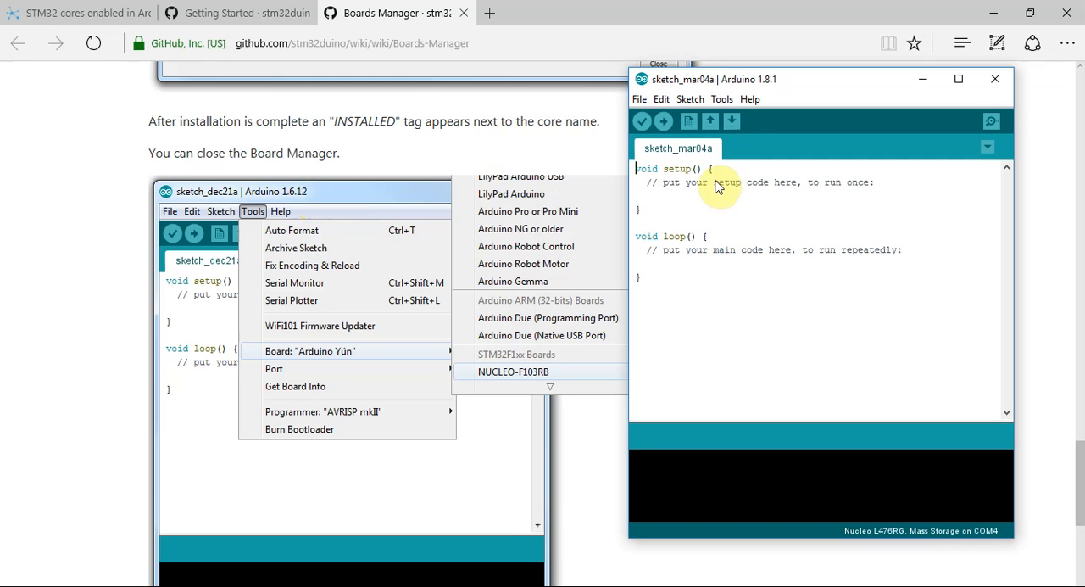
pyautogui.moveTo(767, 84)
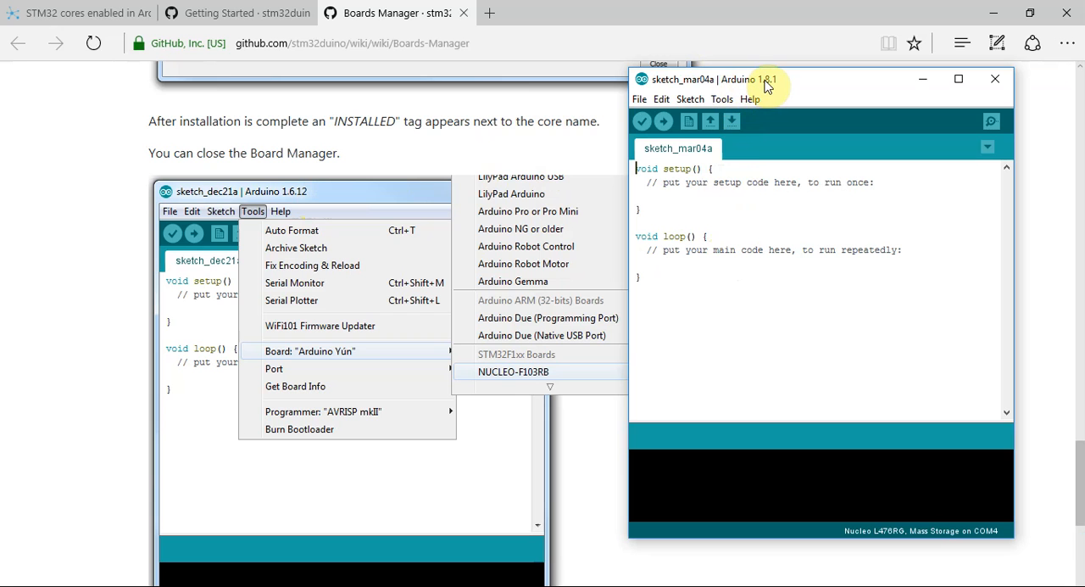
# Close the Arduino 1.8.1 window, leaving the Boards Manager wiki page showing.
pyautogui.click(722, 100)
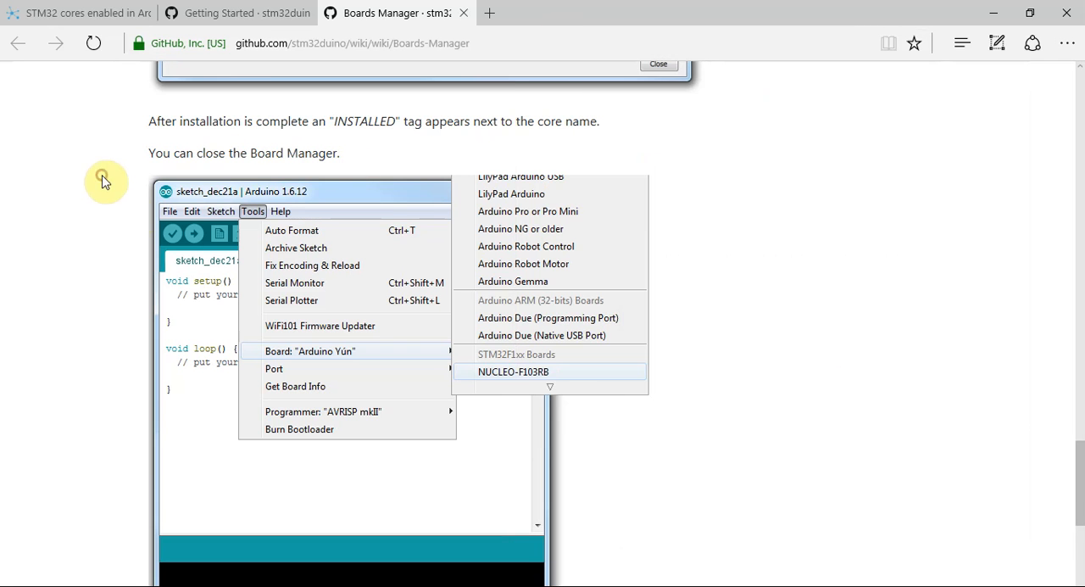
# Return to the Getting Started wiki page and scroll to its Tools > Port serial-port step.
pyautogui.scroll(-3)
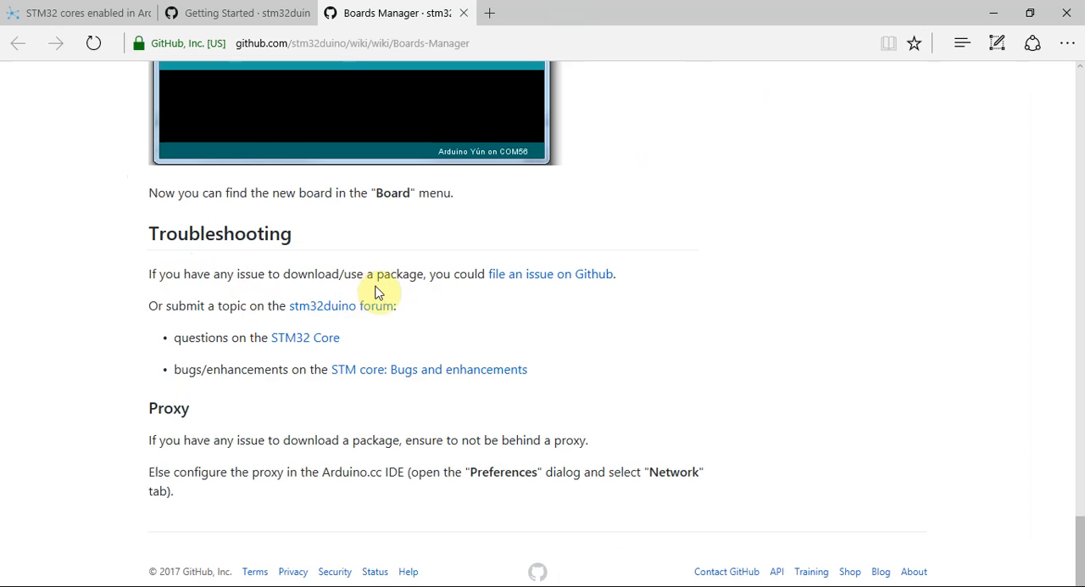
pyautogui.click(224, 14)
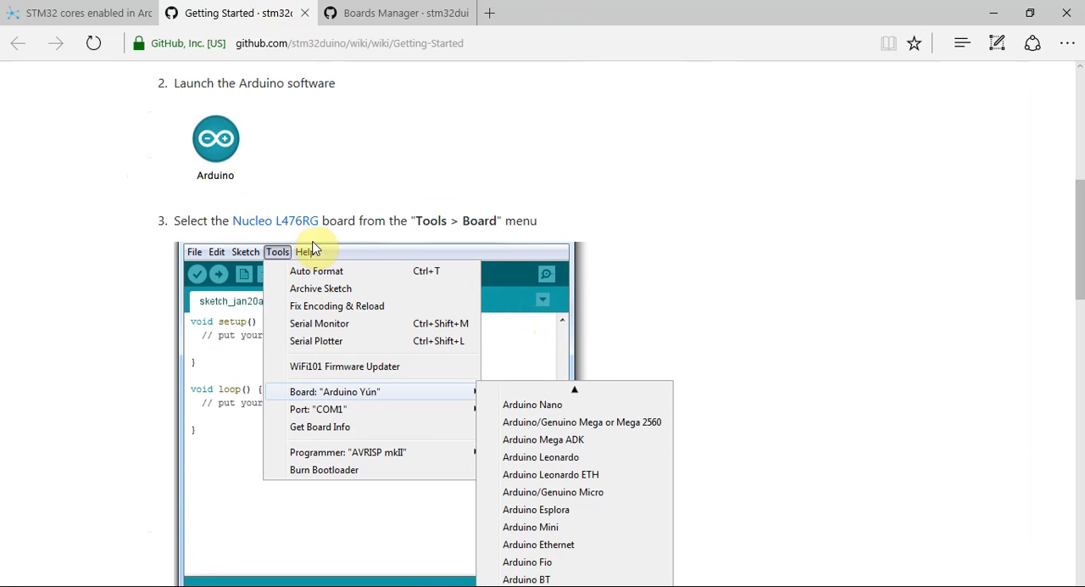
pyautogui.scroll(-3)
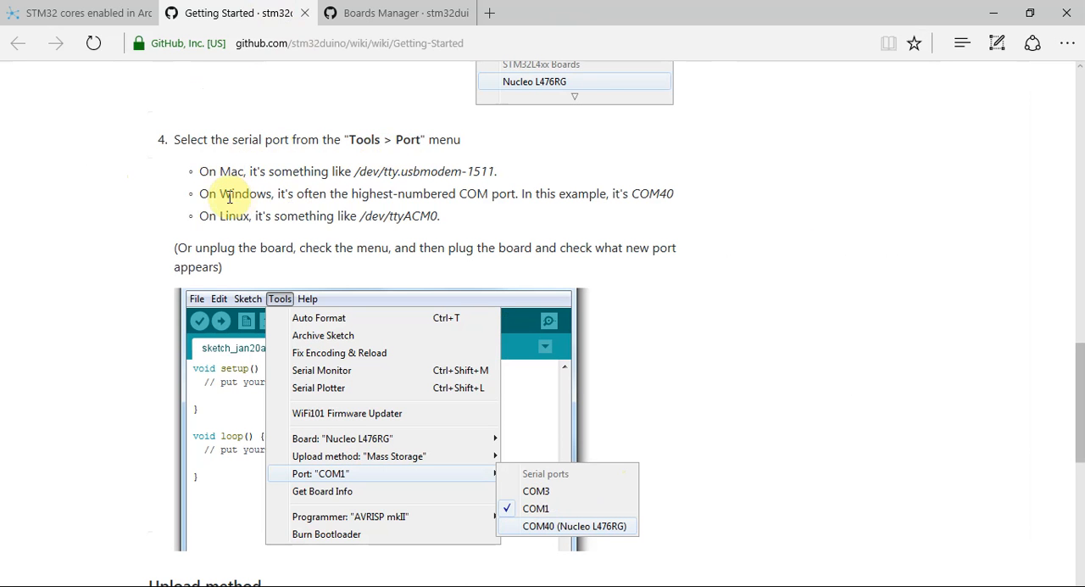
pyautogui.moveTo(570, 200)
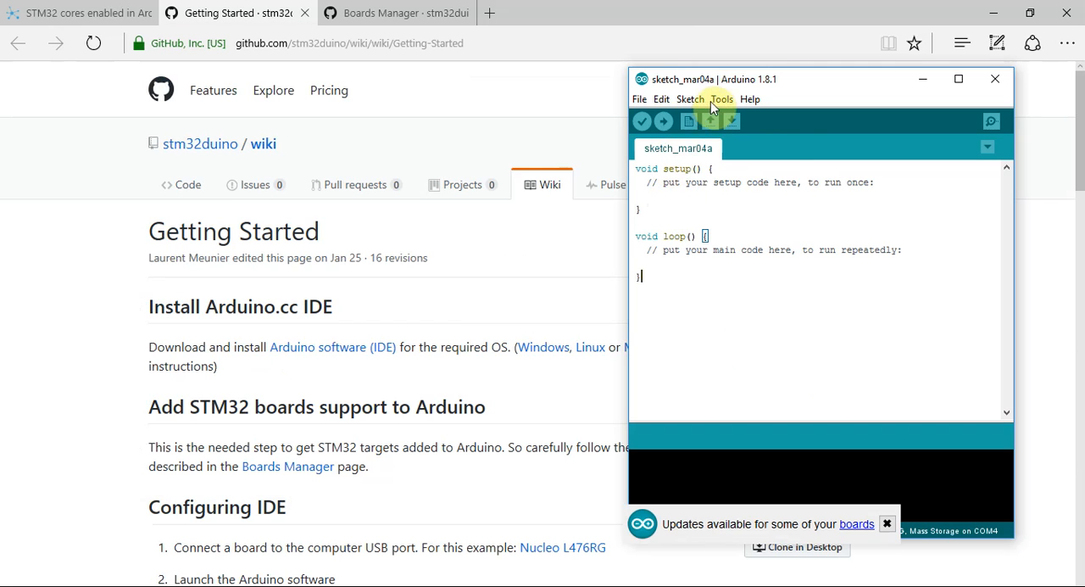
# Check the Tools menu shows Nucleo L476RG, Mass Storage upload and port COM4.
pyautogui.click(723, 100)
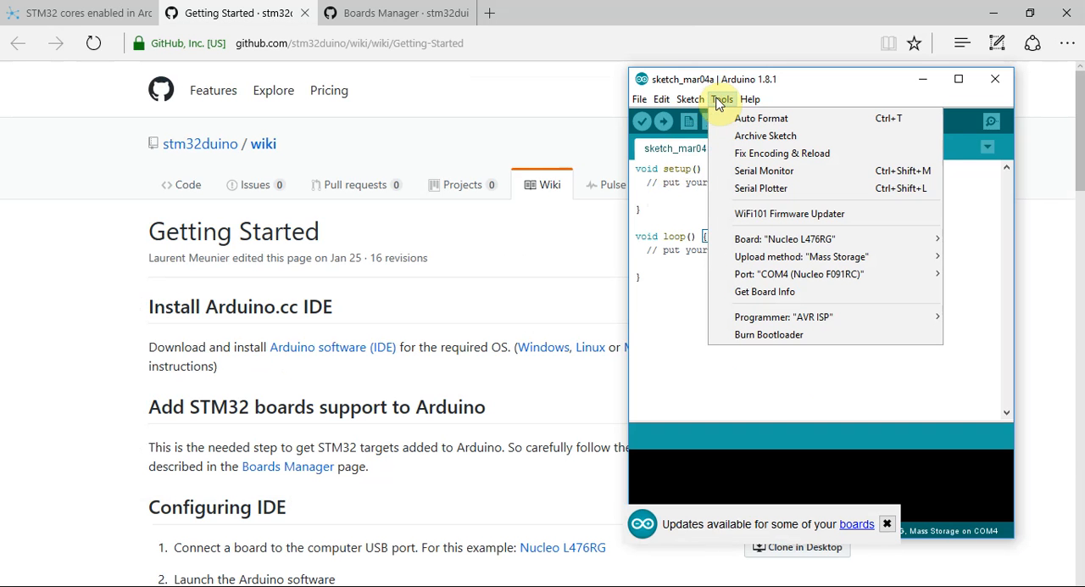
pyautogui.moveTo(797, 273)
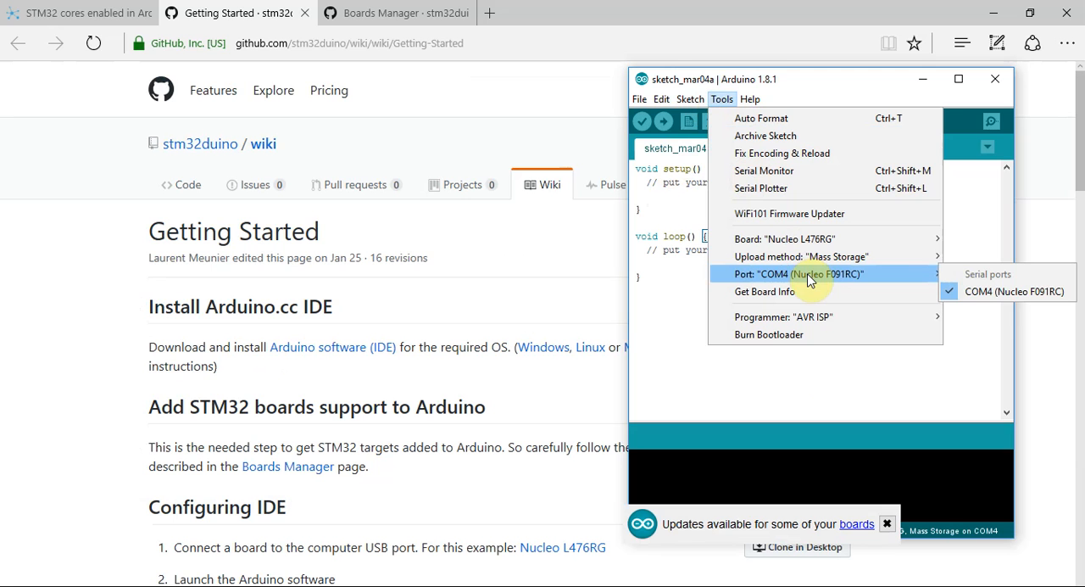
pyautogui.moveTo(1014, 292)
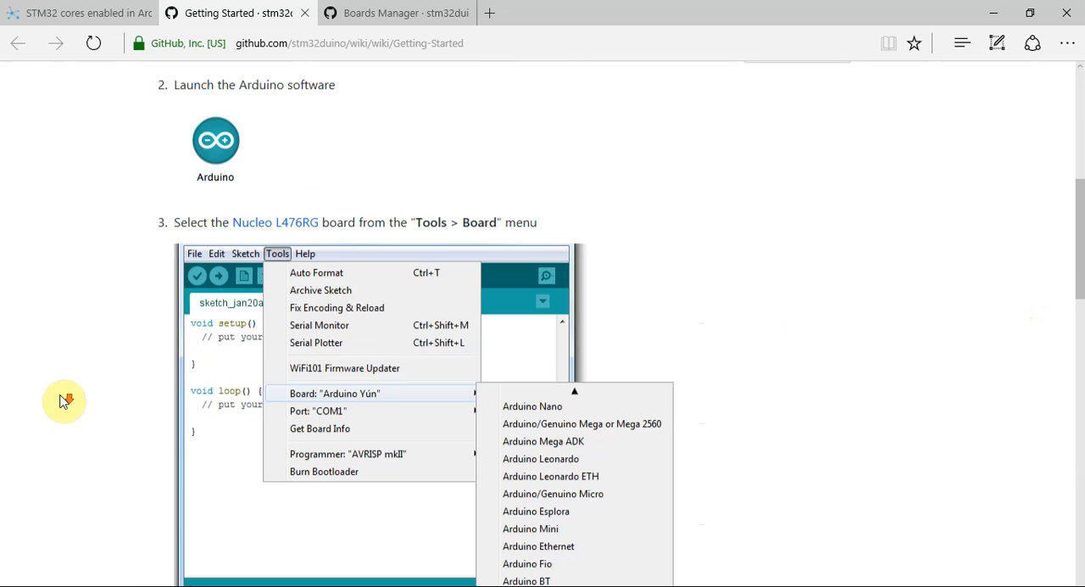
# Scroll the stm32duino Getting Started wiki down to the Upload method section.
pyautogui.scroll(-3)
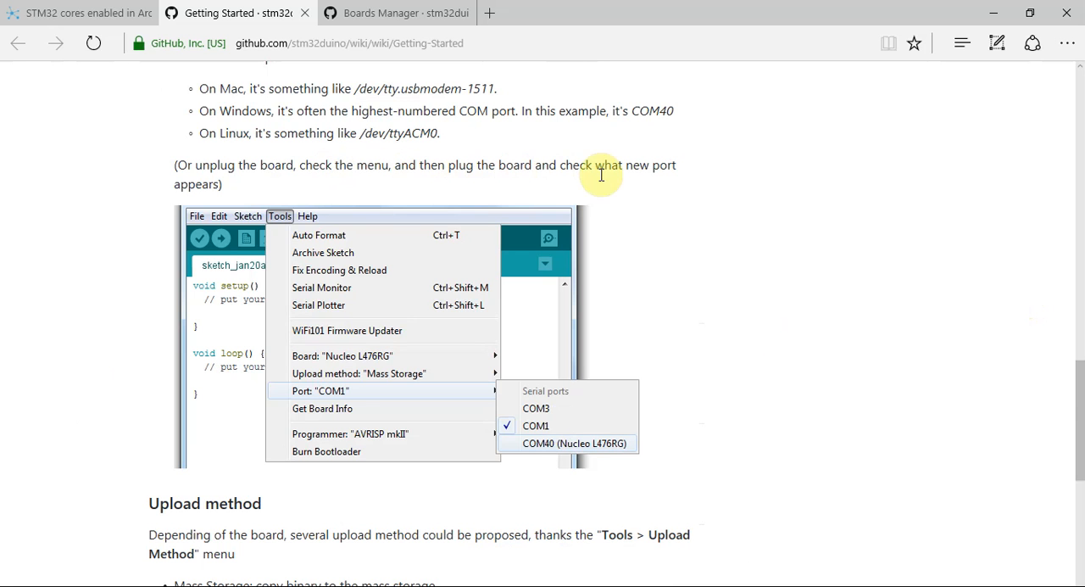
pyautogui.scroll(-3)
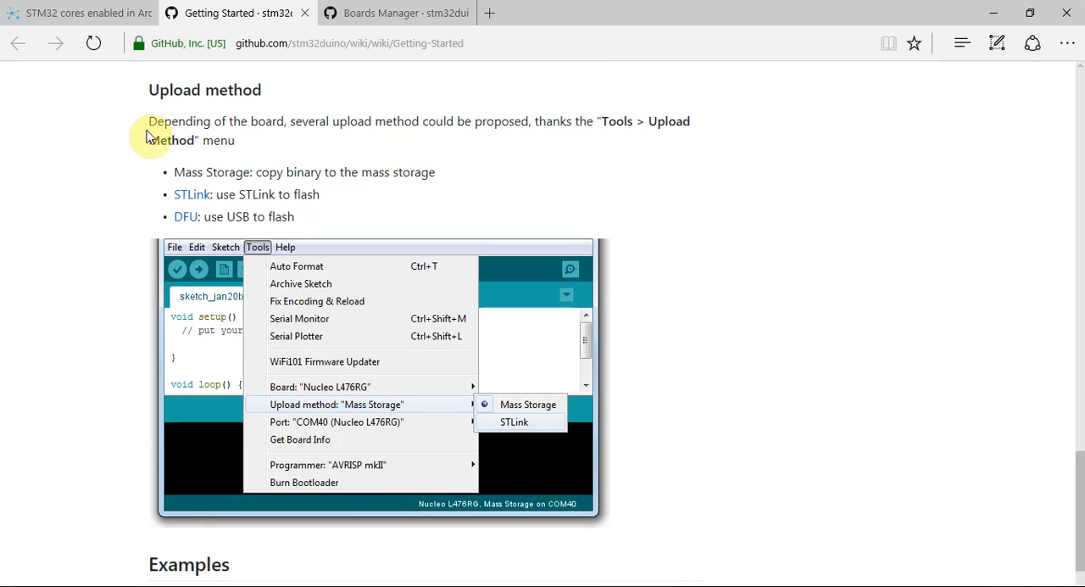
pyautogui.moveTo(590, 138)
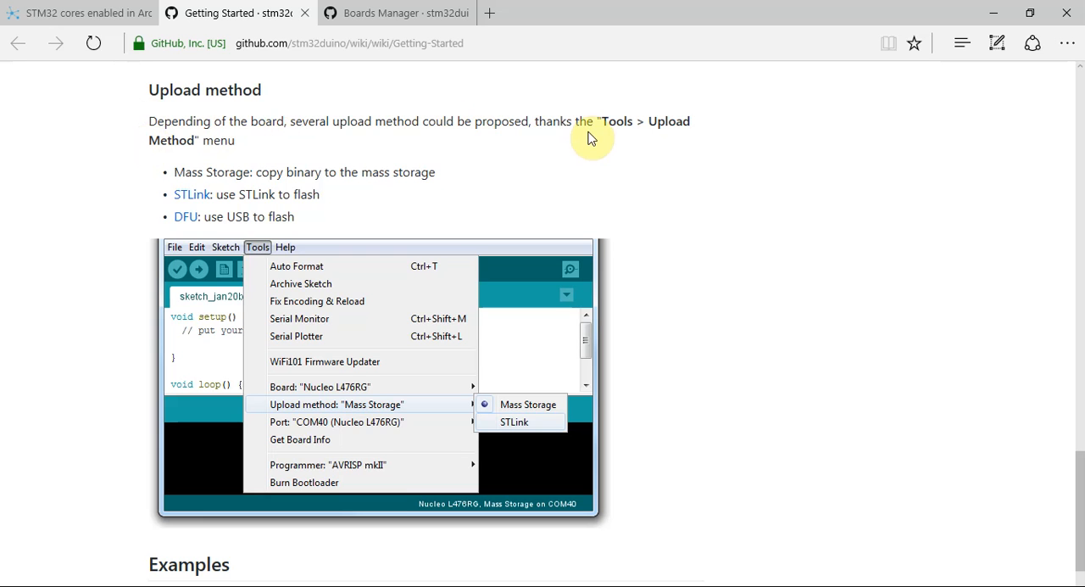
pyautogui.moveTo(207, 203)
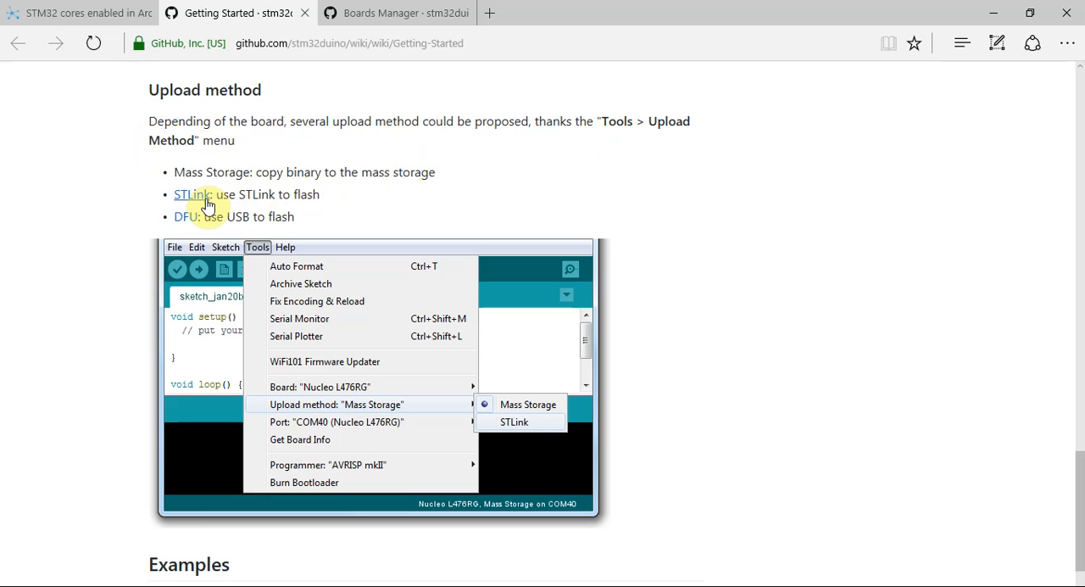
pyautogui.moveTo(321, 217)
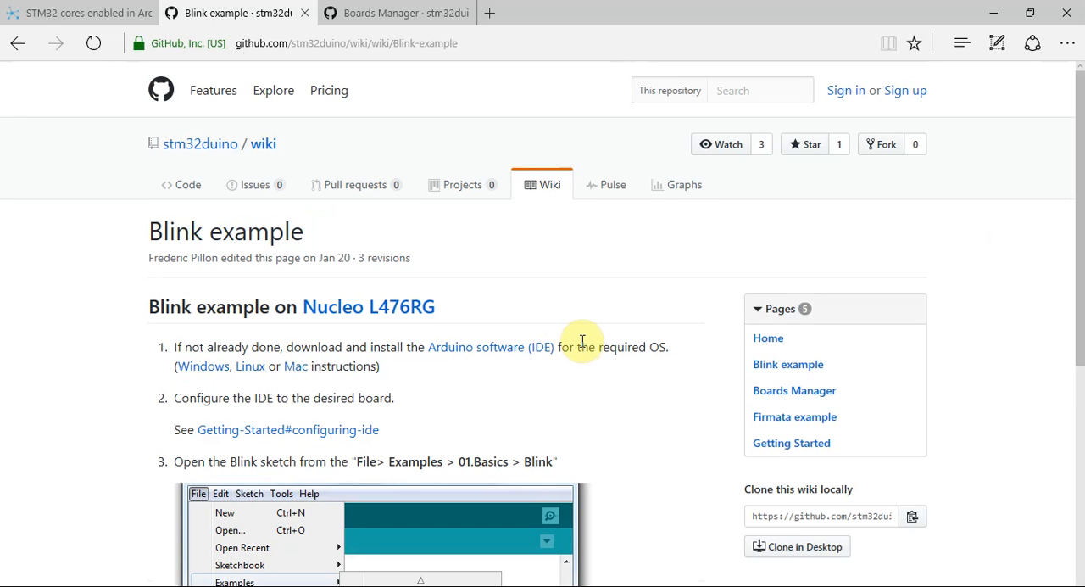
# Browse File > Examples to reach the built-in Blink sketch.
pyautogui.scroll(-3)
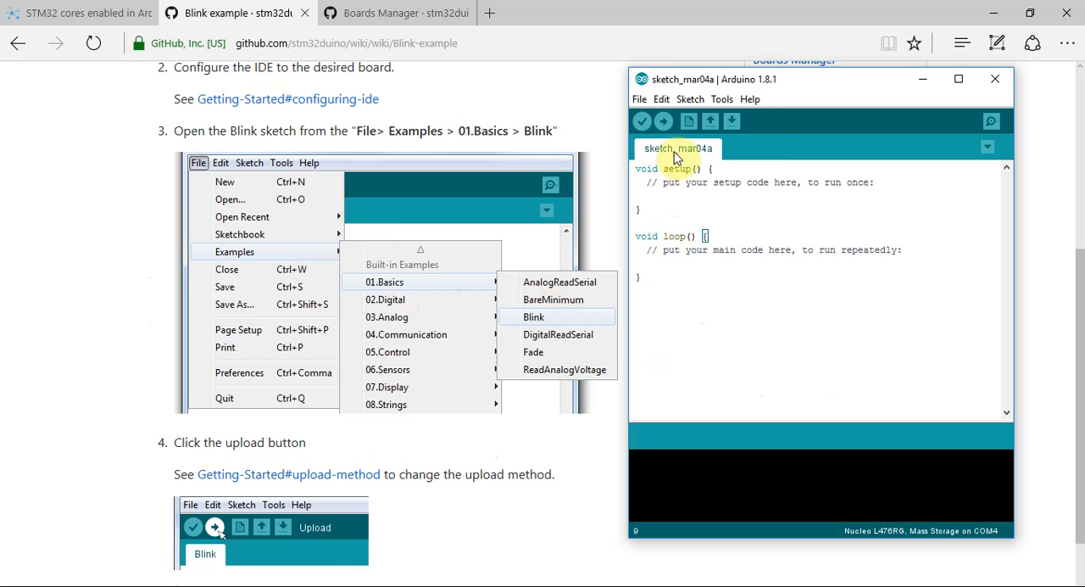
pyautogui.click(637, 98)
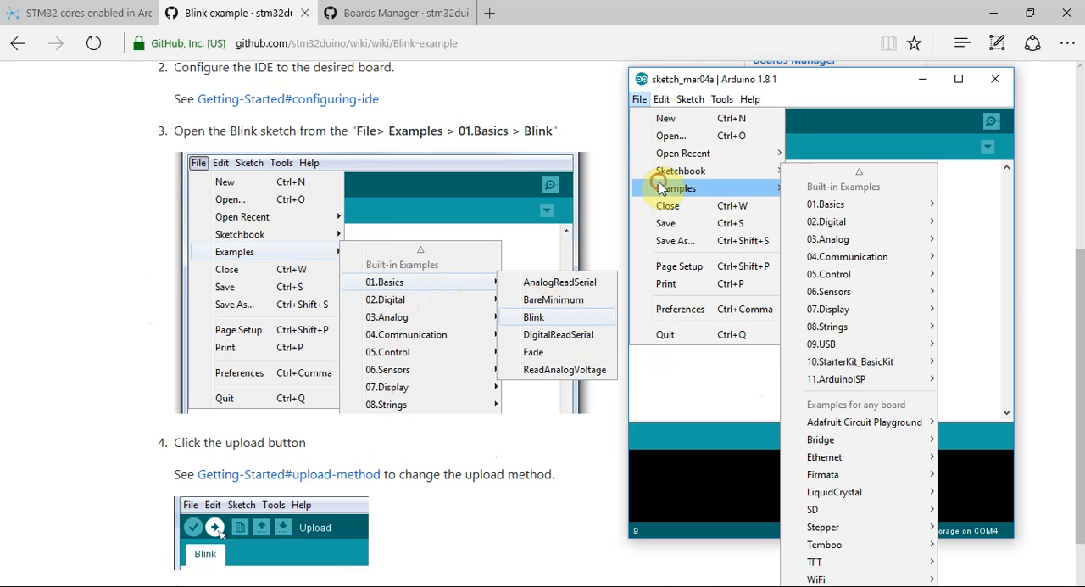
pyautogui.click(535, 315)
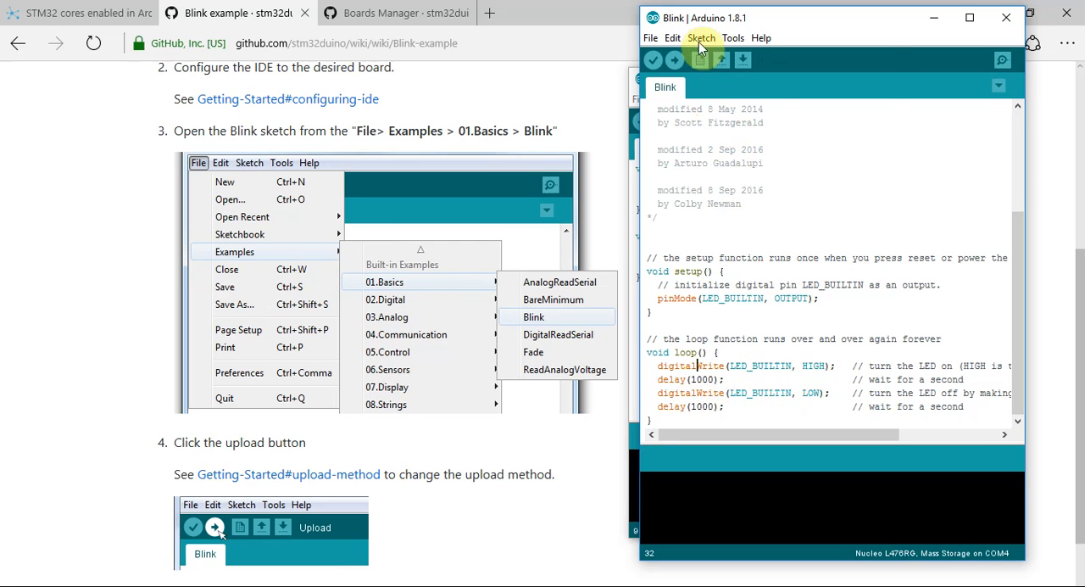
# Verify and upload the Blink sketch to the Nucleo board, then return to the examples list.
pyautogui.click(653, 60)
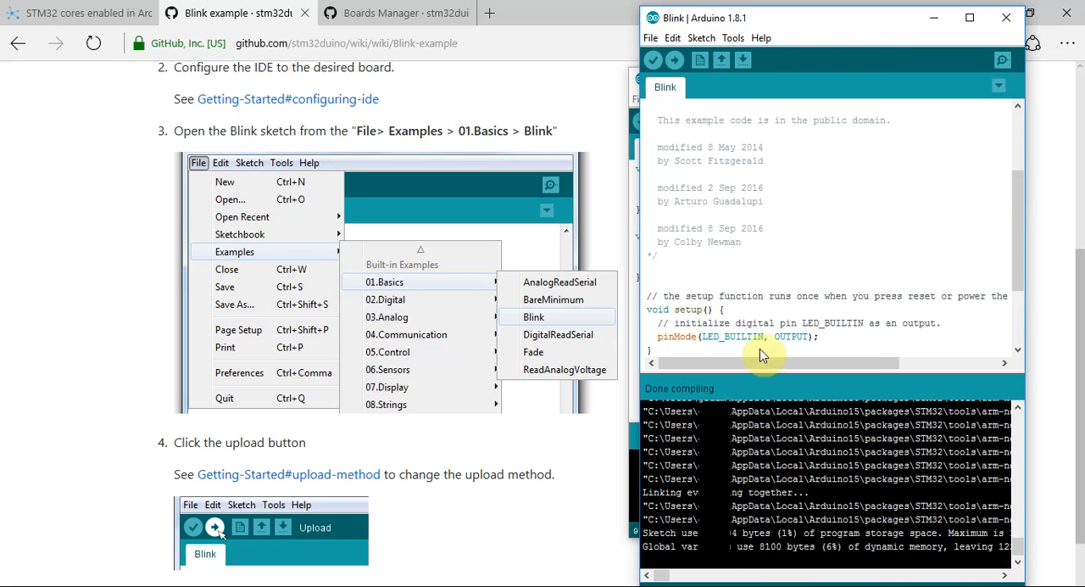
pyautogui.click(653, 60)
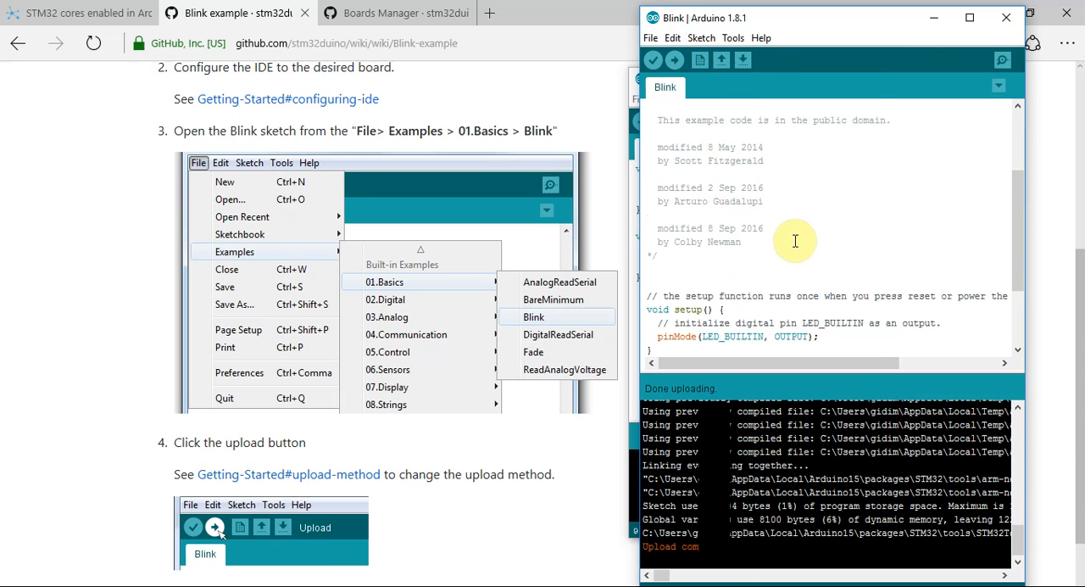
pyautogui.scroll(-3)
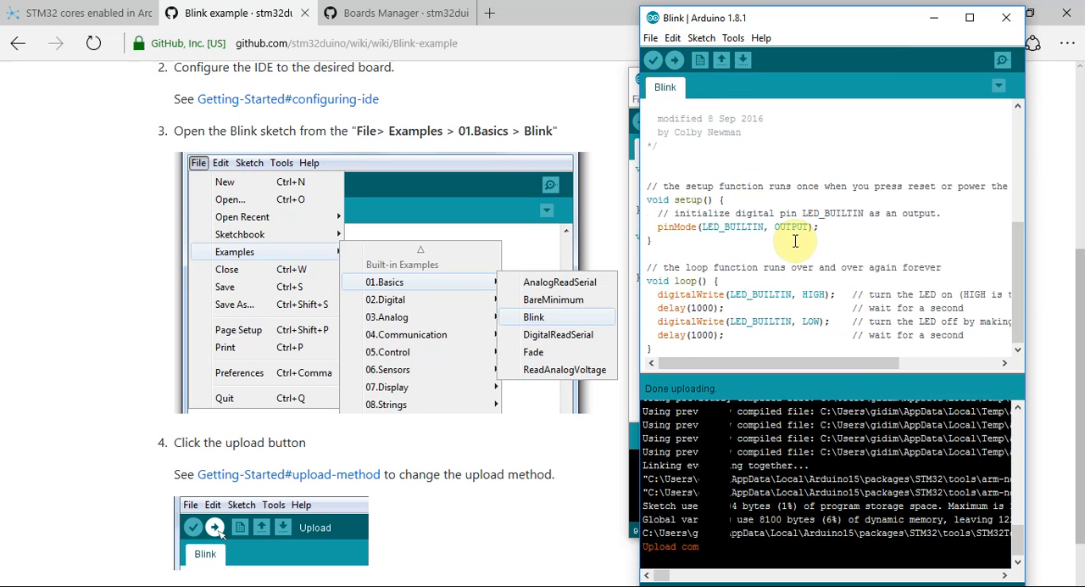
pyautogui.click(651, 38)
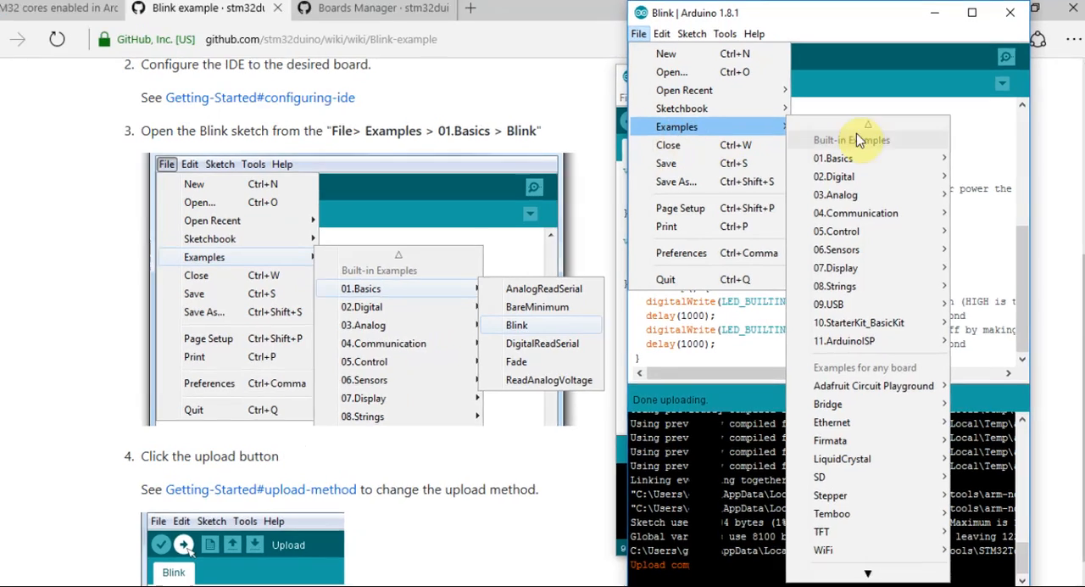
# Load the Fade example from 01.Basics and upload it to the board.
pyautogui.click(515, 361)
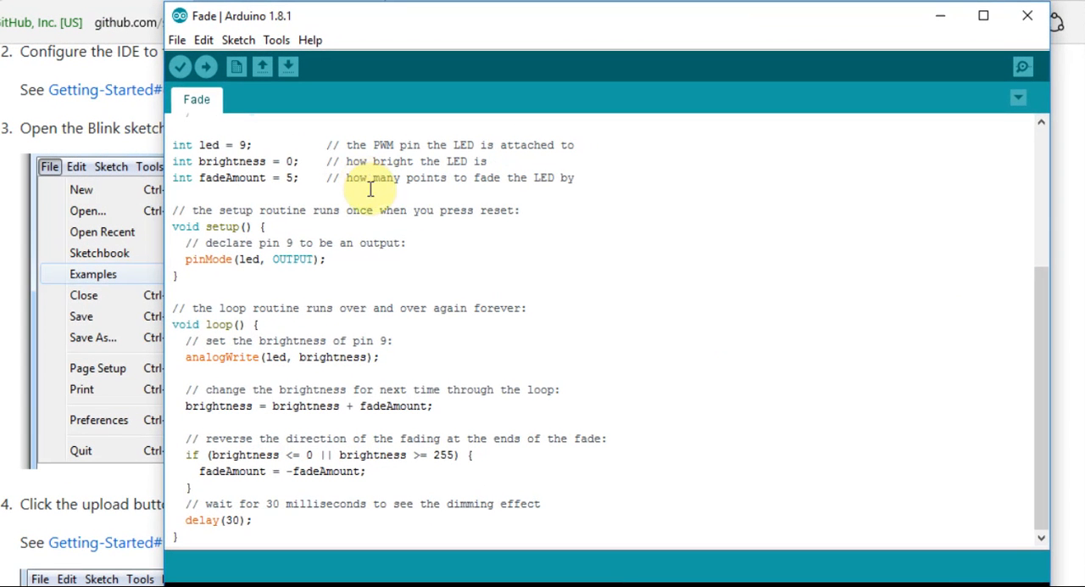
pyautogui.click(180, 66)
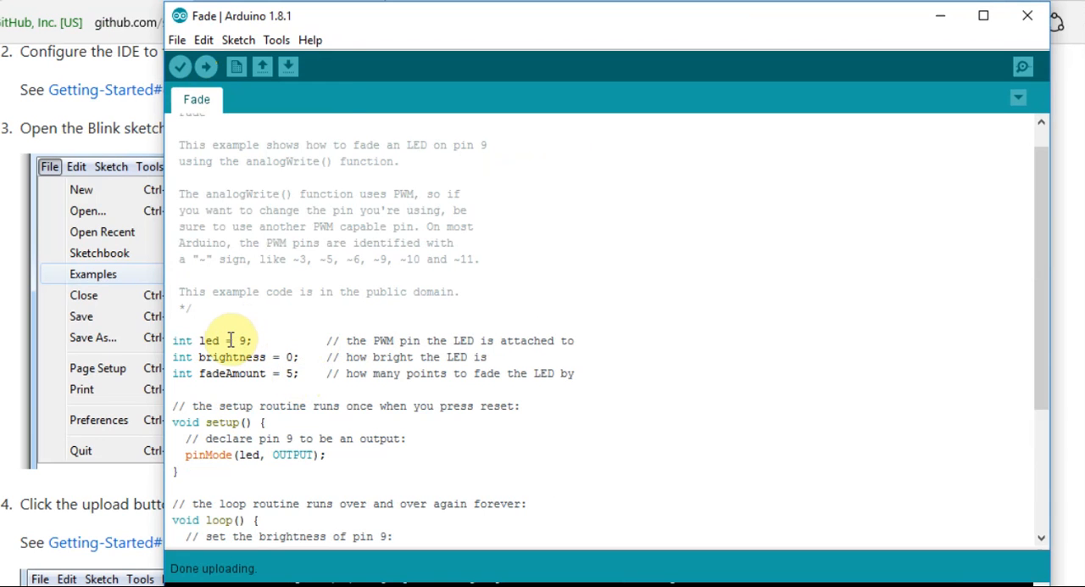
# Switch back to the Blink window and select LED_BUILTIN in its pinMode line.
pyautogui.click(176, 39)
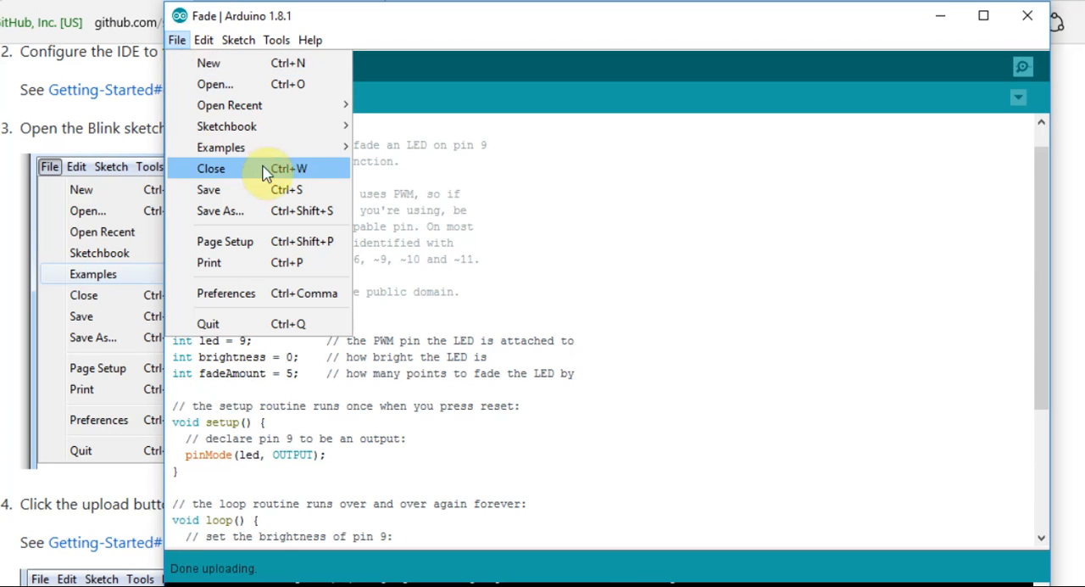
pyautogui.moveTo(220, 147)
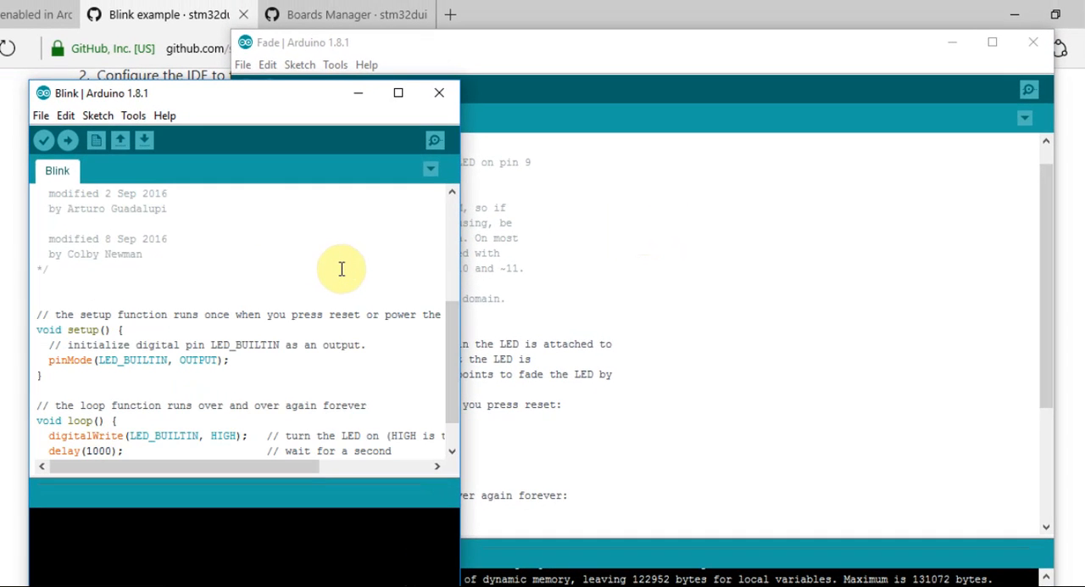
pyautogui.doubleClick(132, 359)
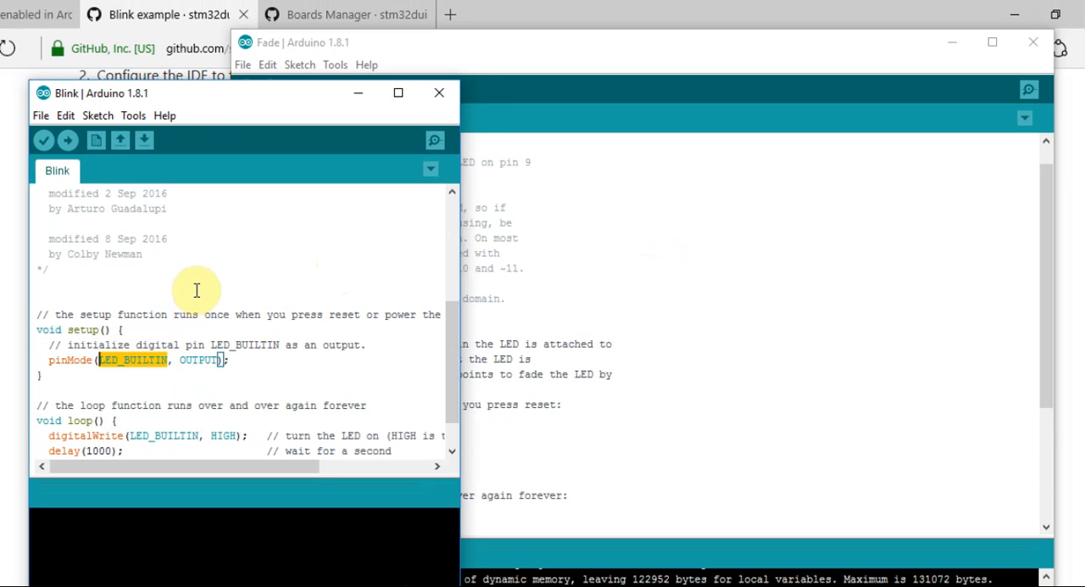